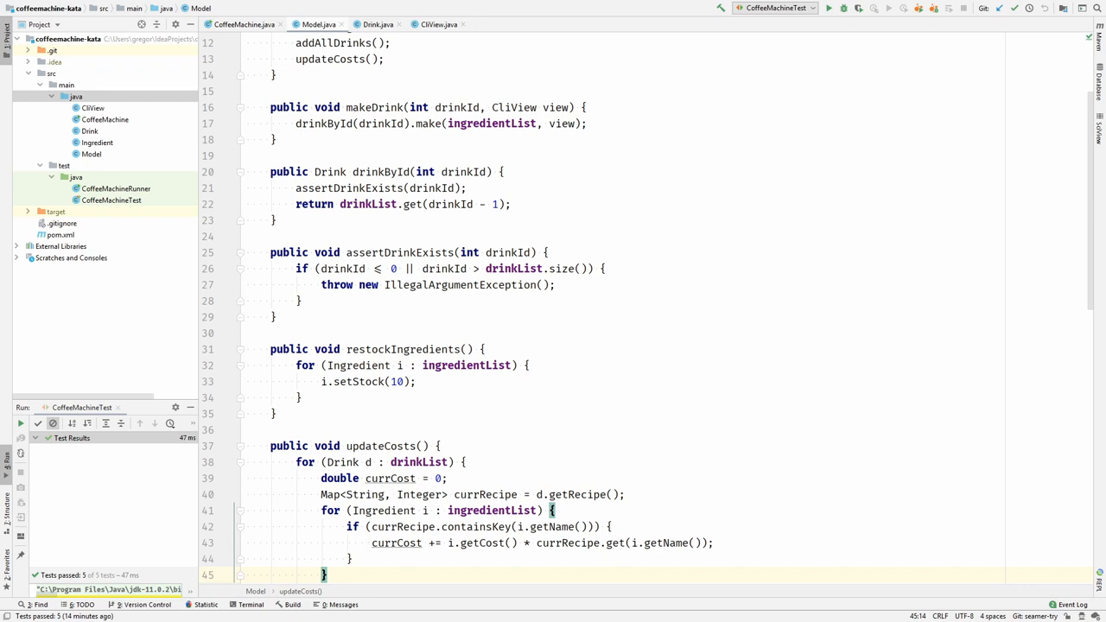
mouse_move(782, 375)
type("d.setCost(currCost);")
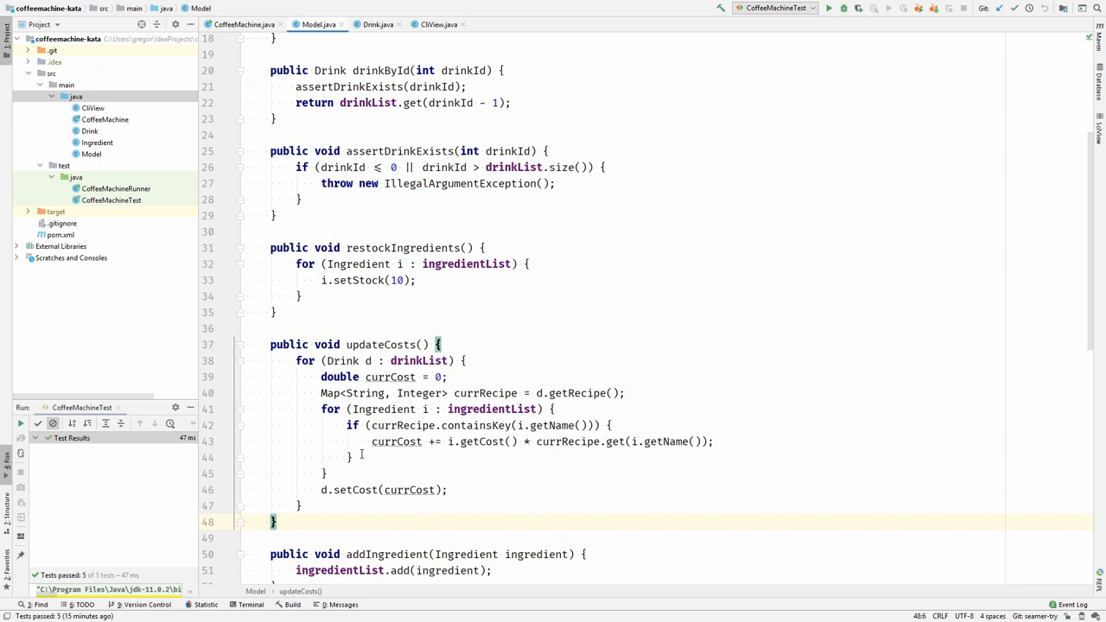
mouse_move(270, 361)
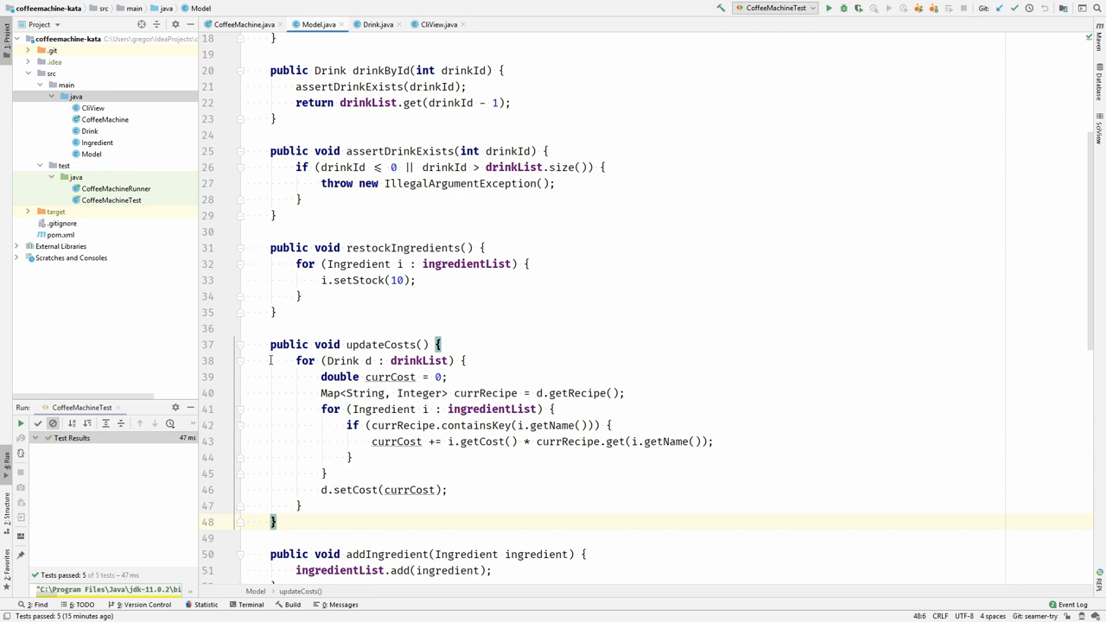
Step: Rename updateCosts' loop variable d to drink in Model
double_click(339, 377)
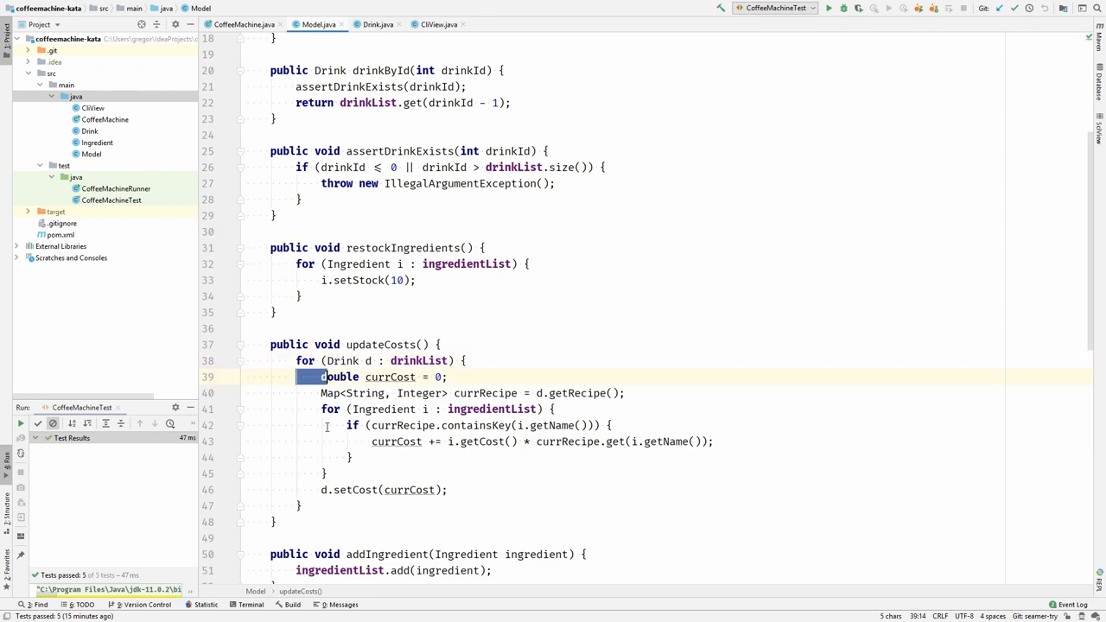
left_click(354, 442)
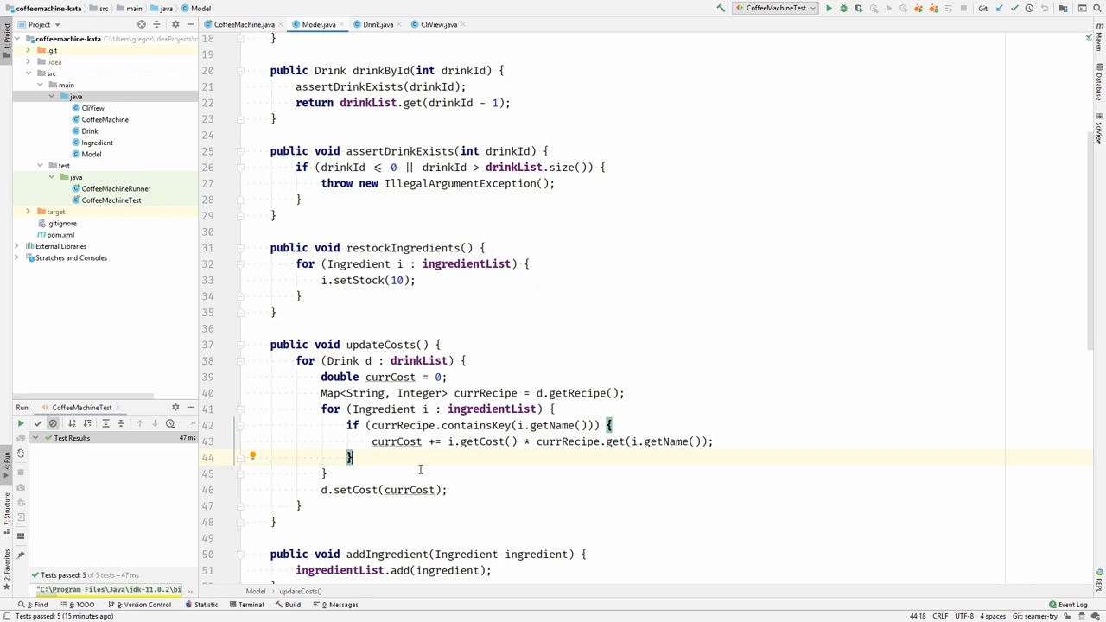
mouse_move(435, 385)
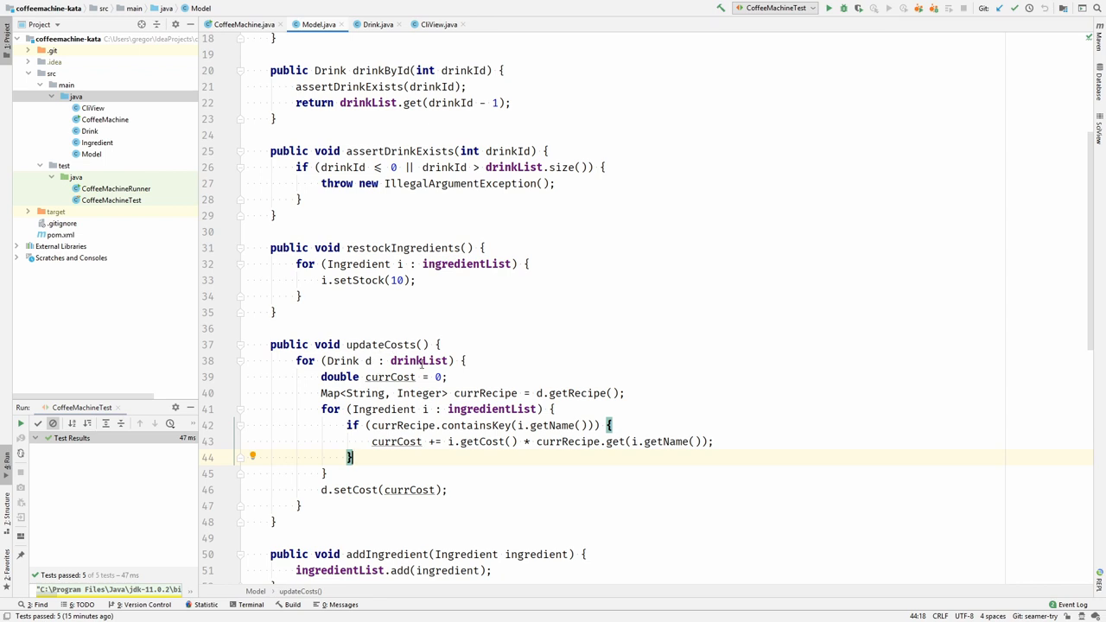
left_click(368, 360)
type("rink")
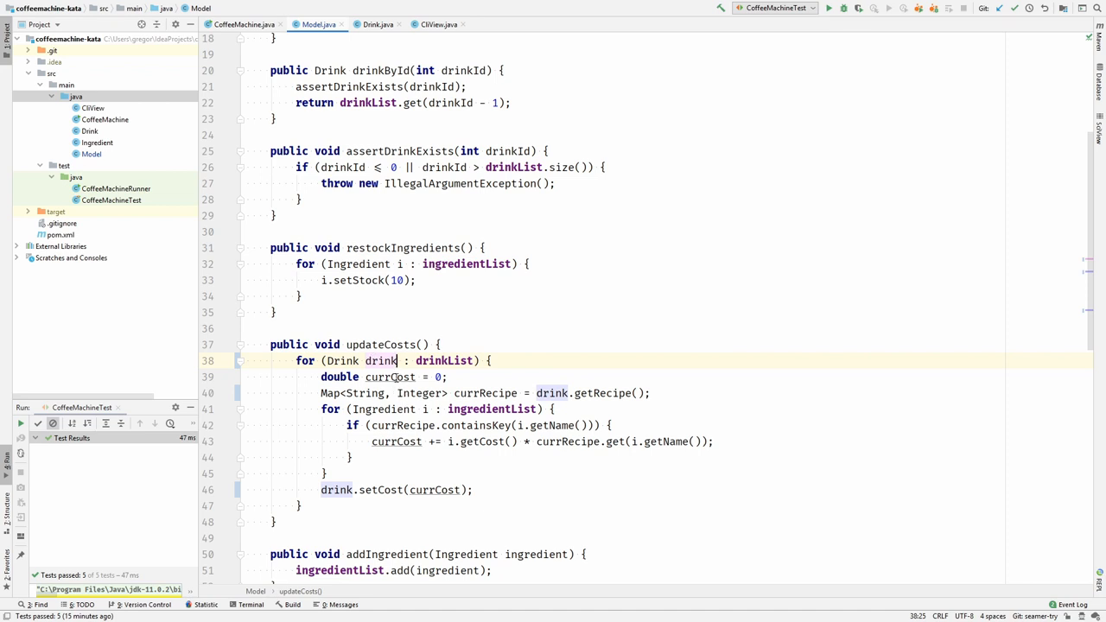
Step: Rename currCost to cost, checking currRecipe, the map's String type and loop variable i
double_click(389, 377)
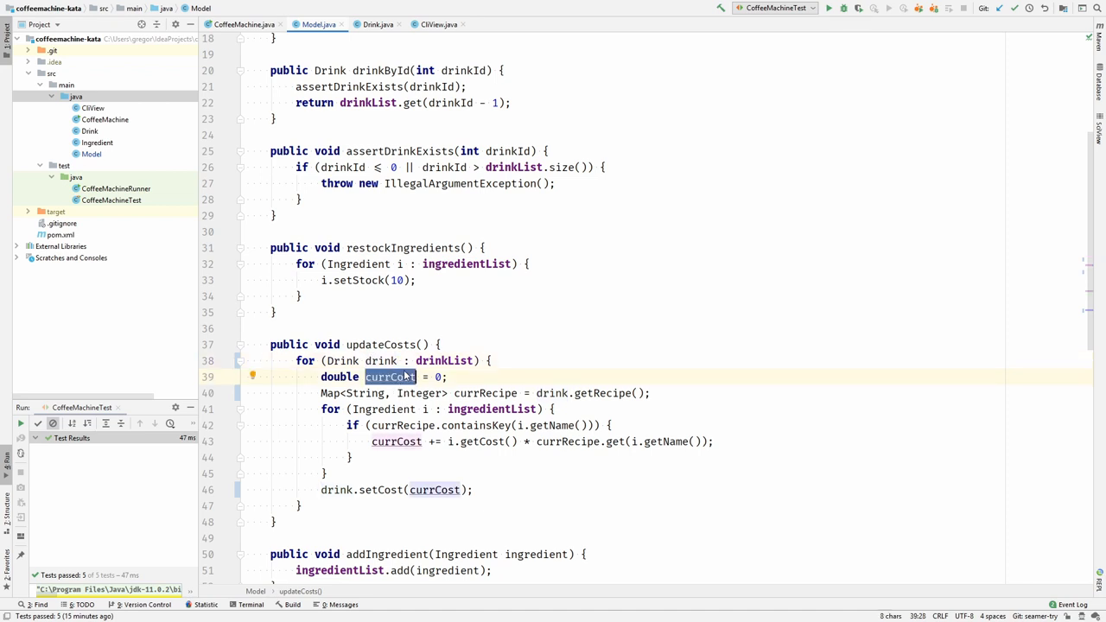
double_click(389, 377)
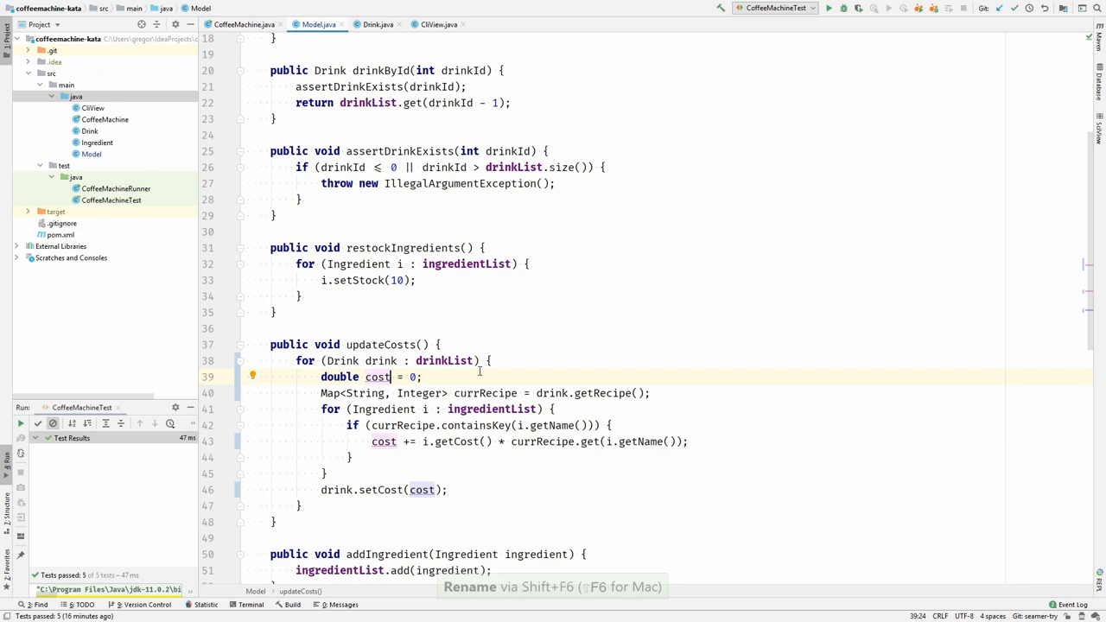
mouse_move(590, 395)
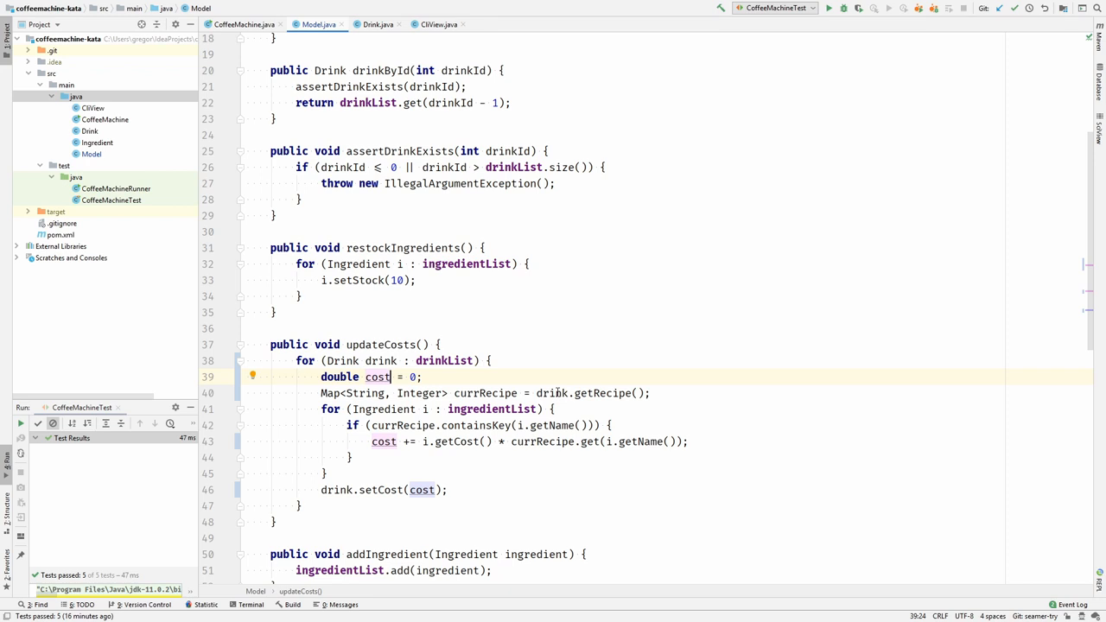
mouse_move(480, 391)
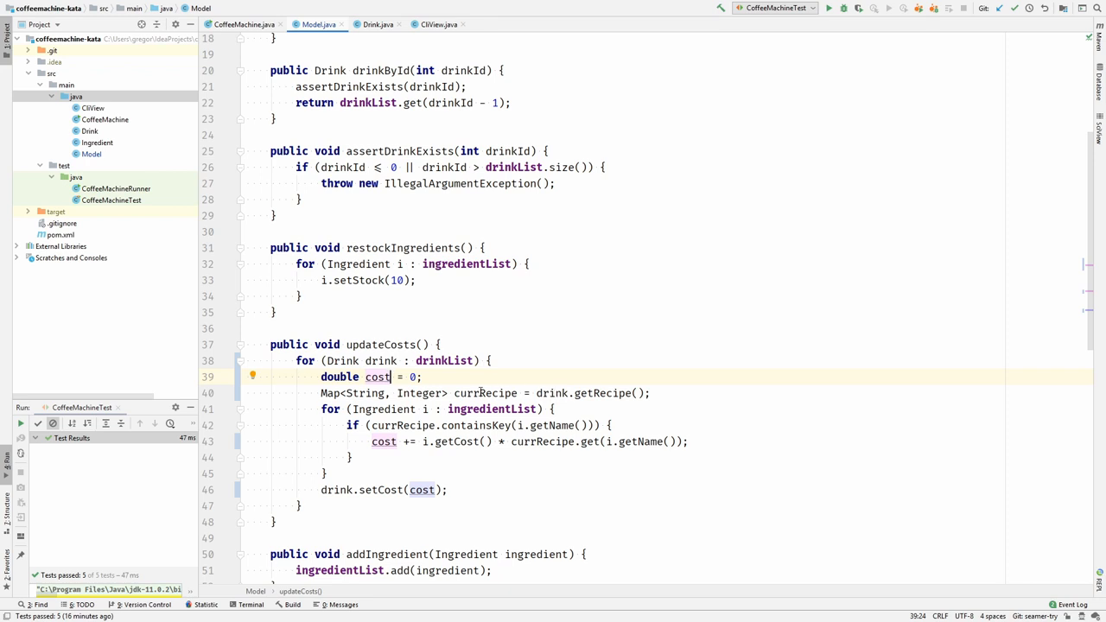
double_click(485, 393)
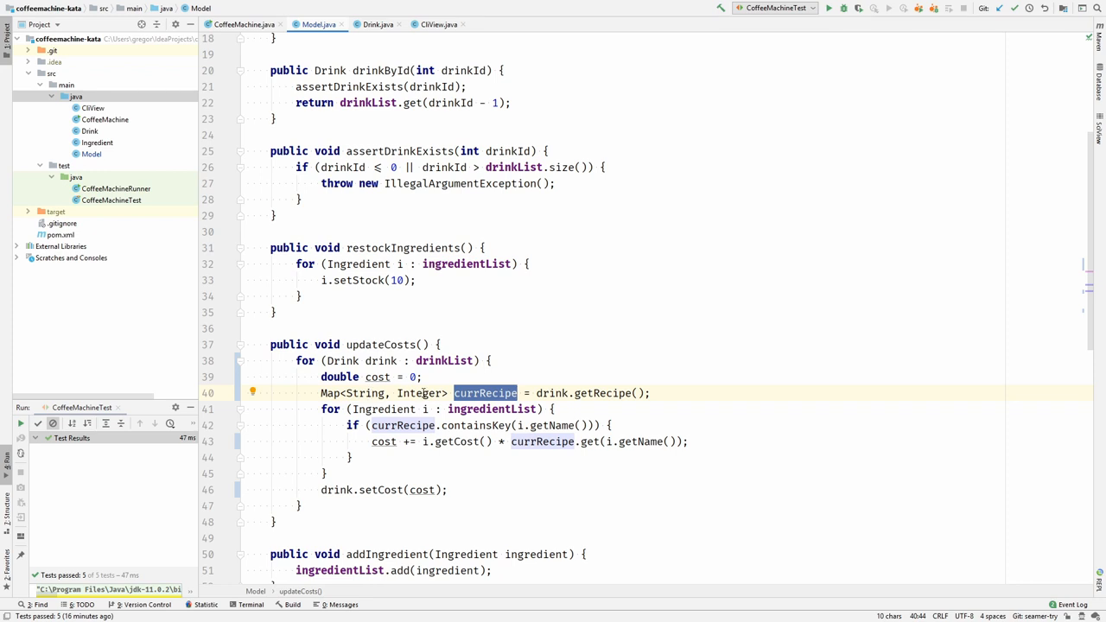
double_click(365, 393)
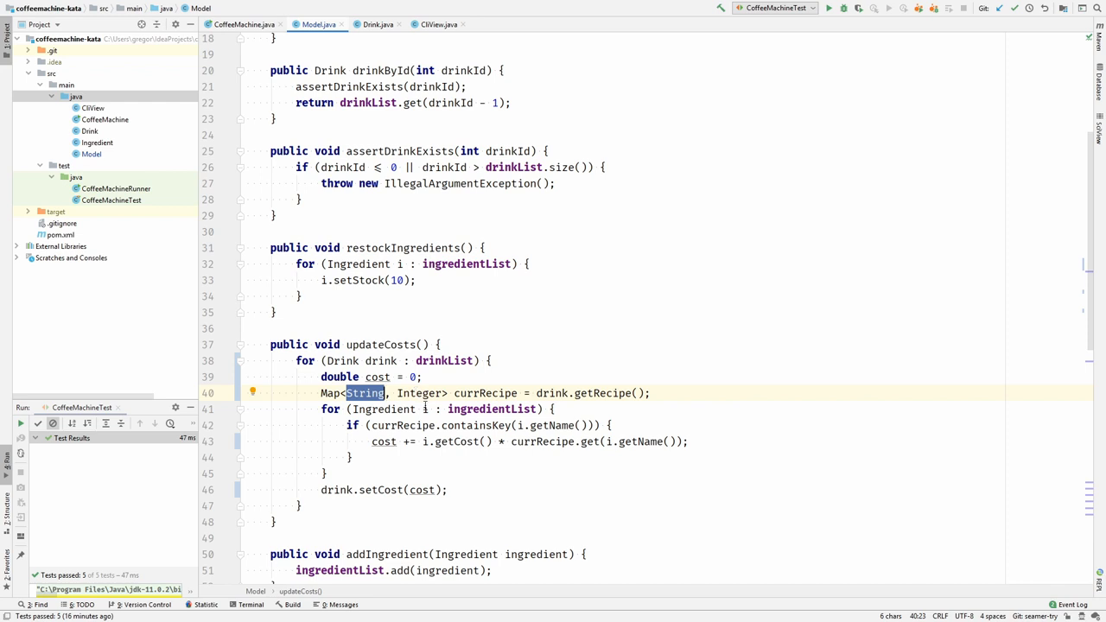
left_click(440, 409)
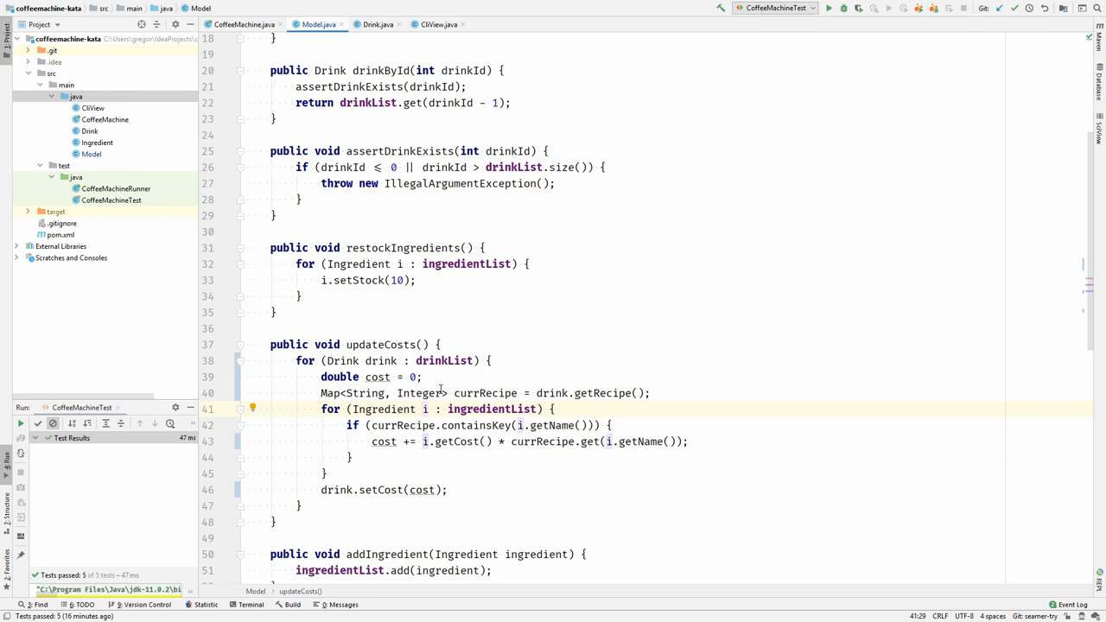
double_click(422, 408)
type("ngredient")
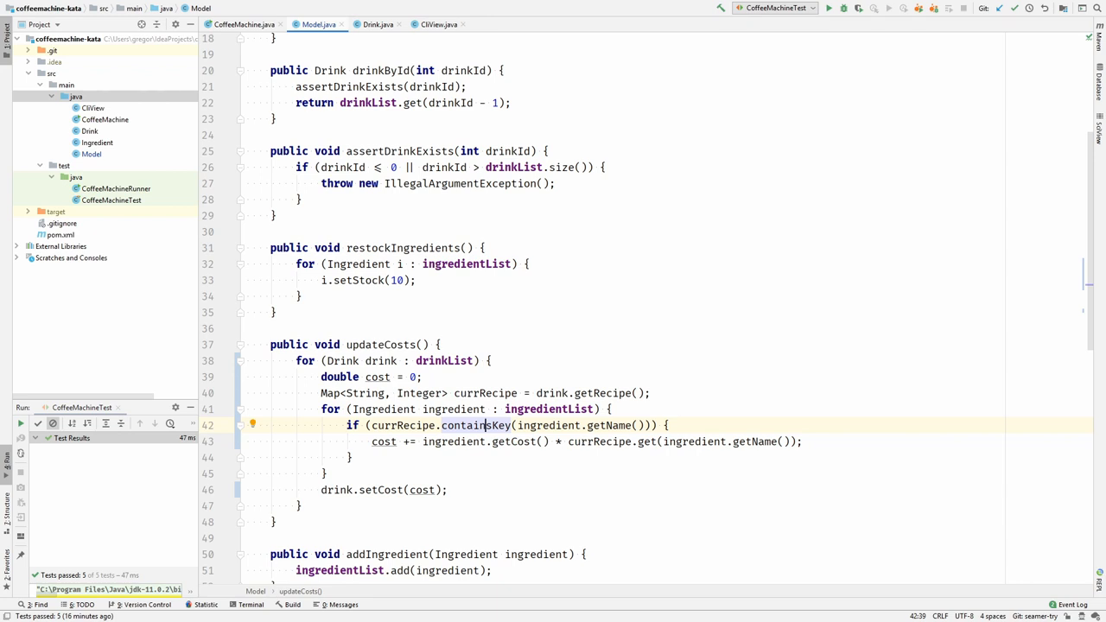
Step: Rename loop variable i to ingredient throughout updateCosts, including the containsKey check
left_click(474, 442)
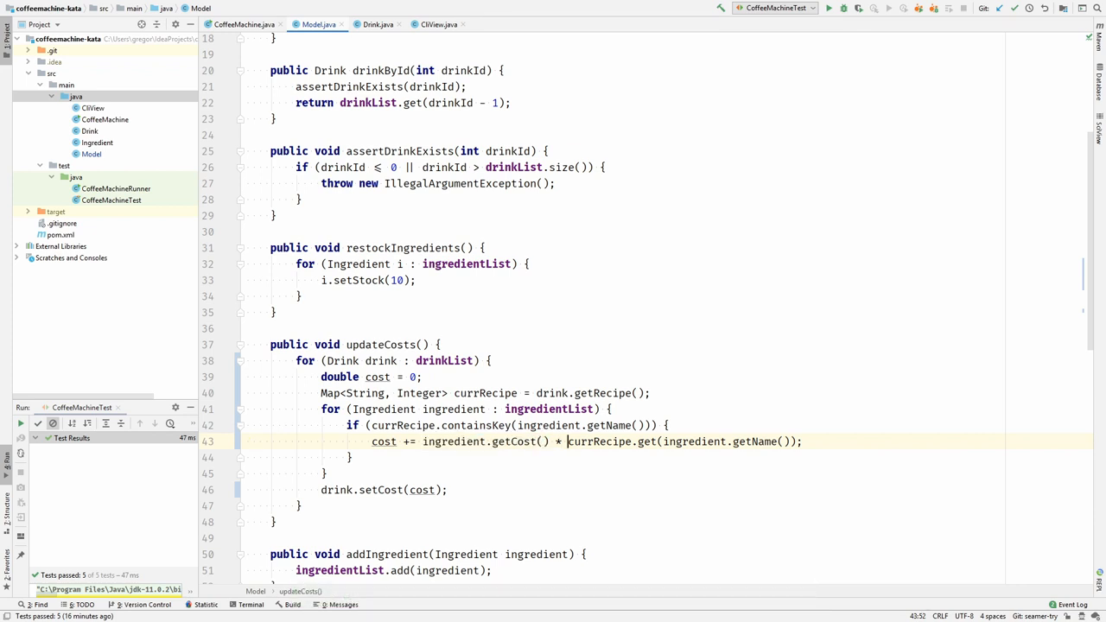
key("shift+ctrl+right")
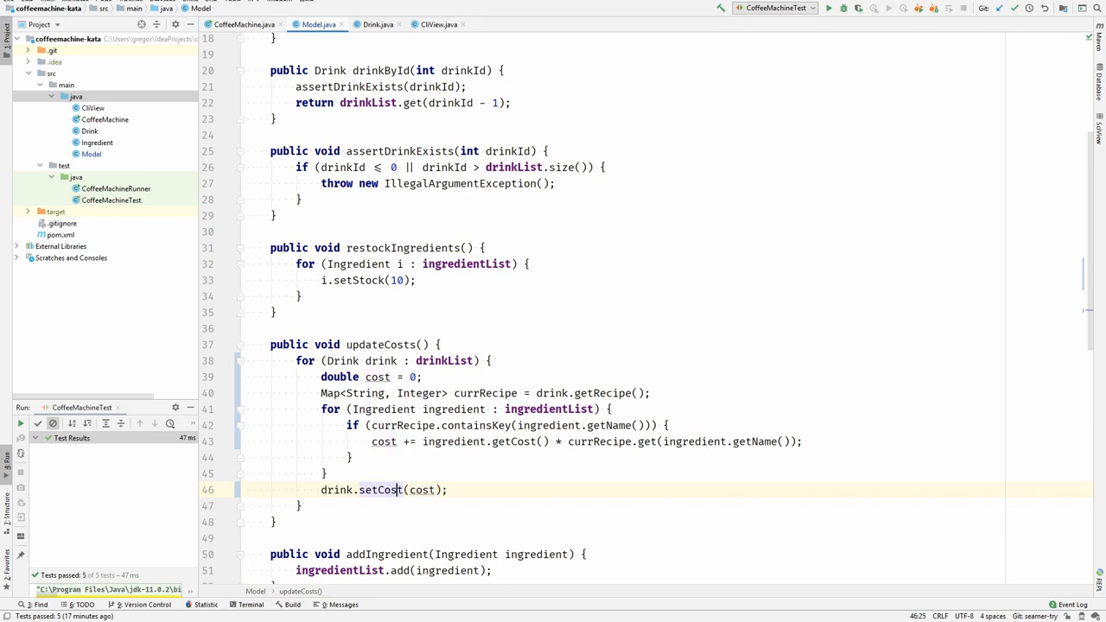
left_click(377, 490)
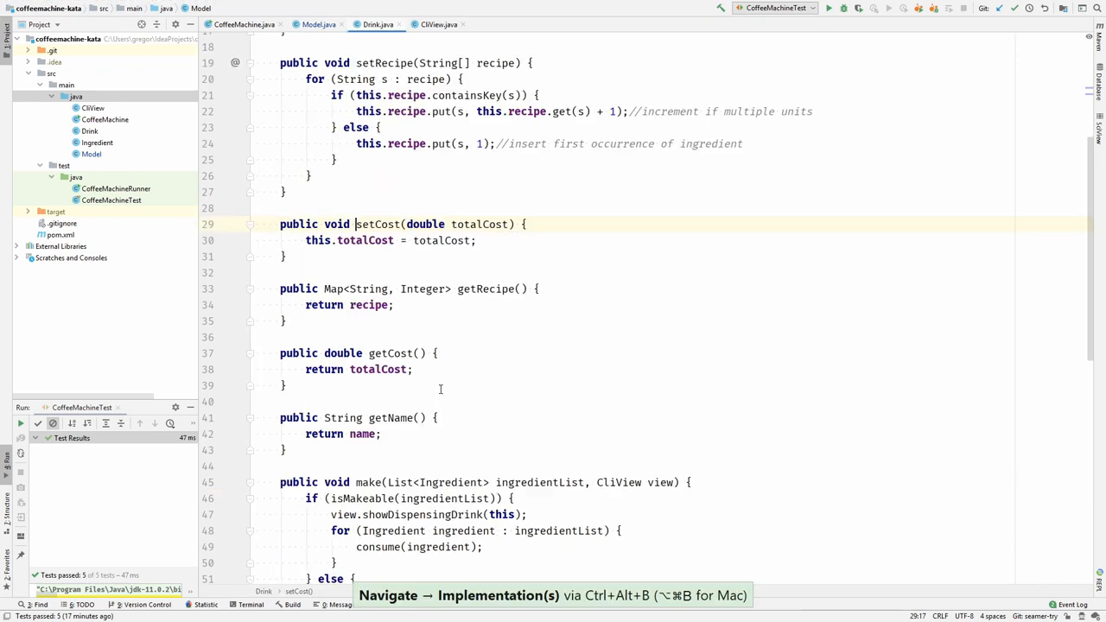
left_click(354, 240)
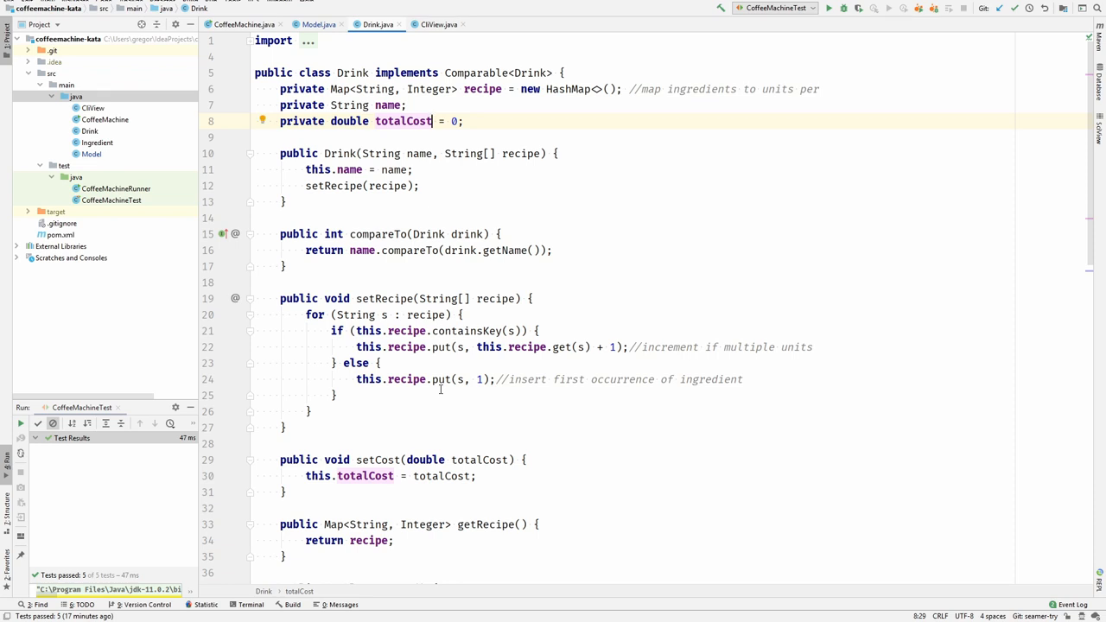
scroll("down", 3)
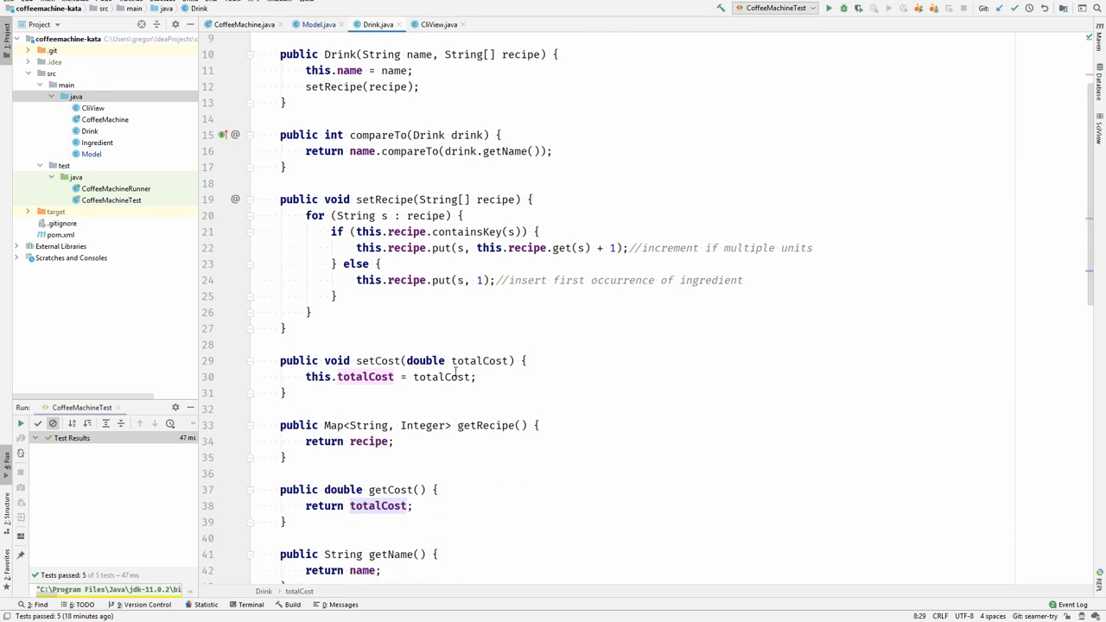
scroll("down", 3)
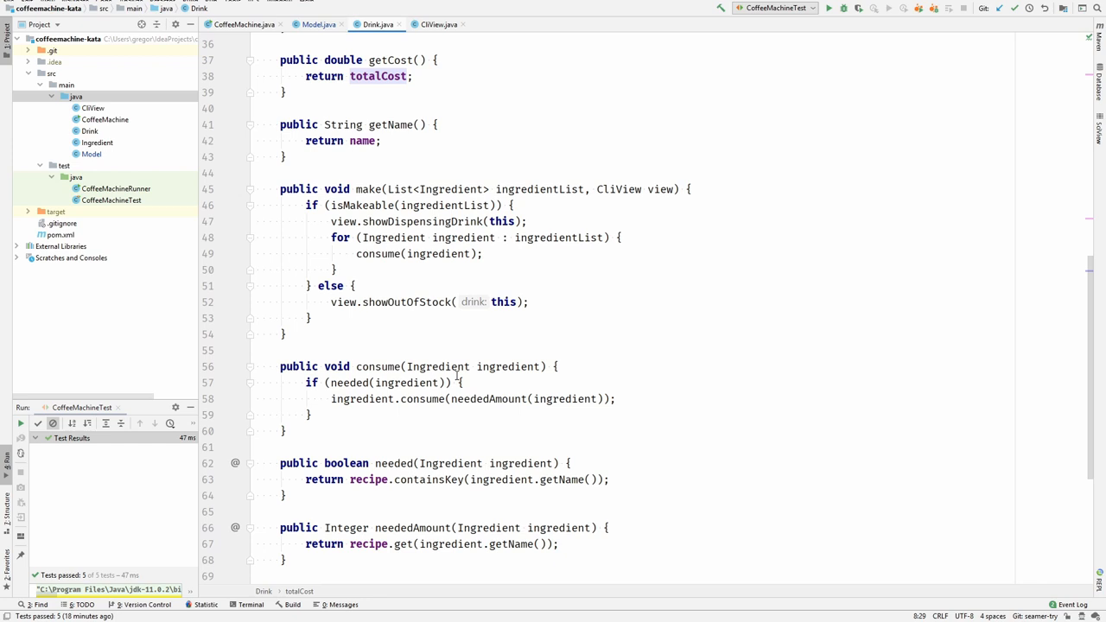
left_click(318, 24)
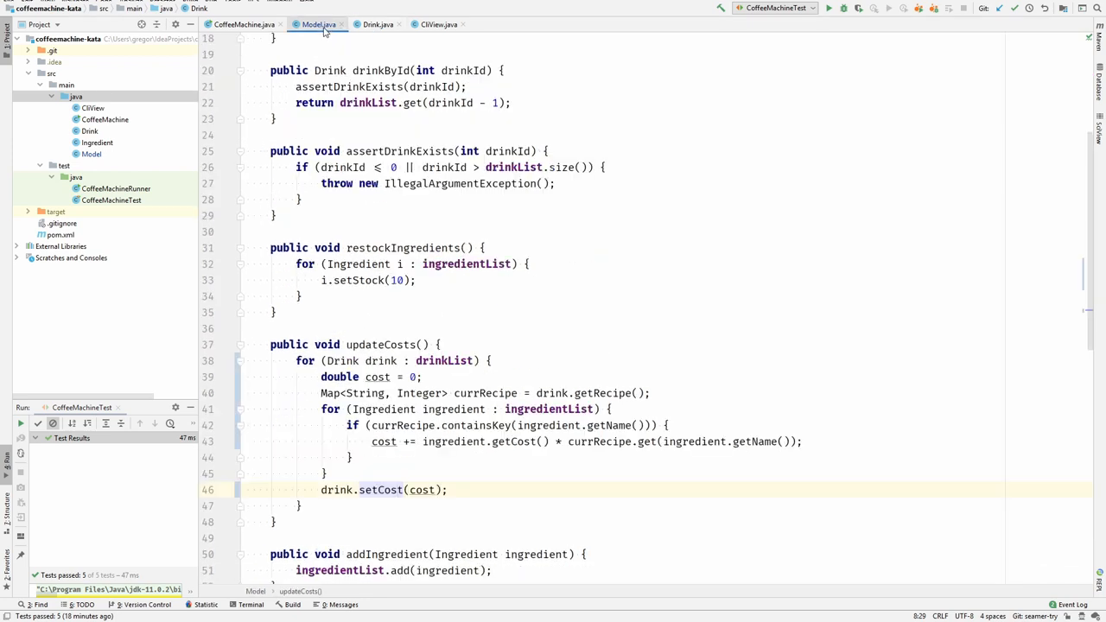
scroll("down", 3)
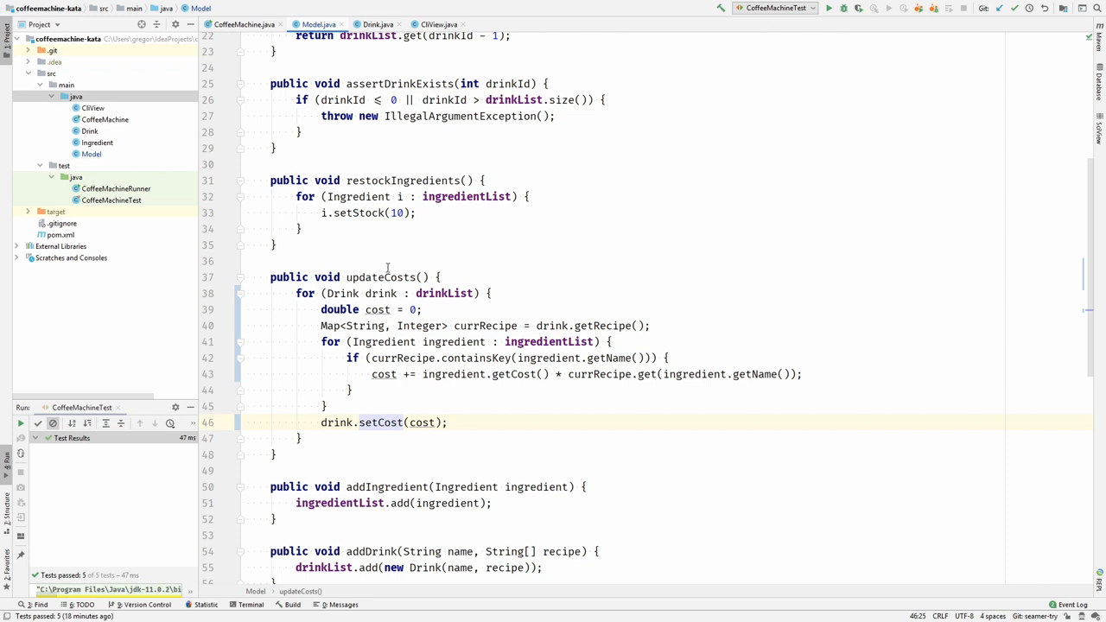
mouse_move(367, 385)
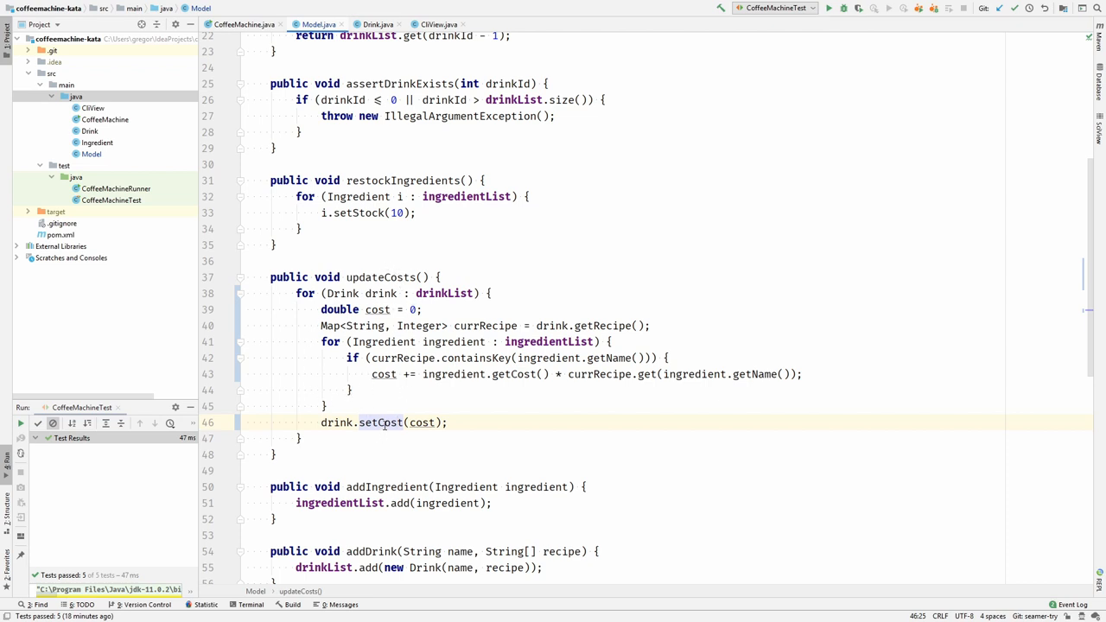
mouse_move(380, 422)
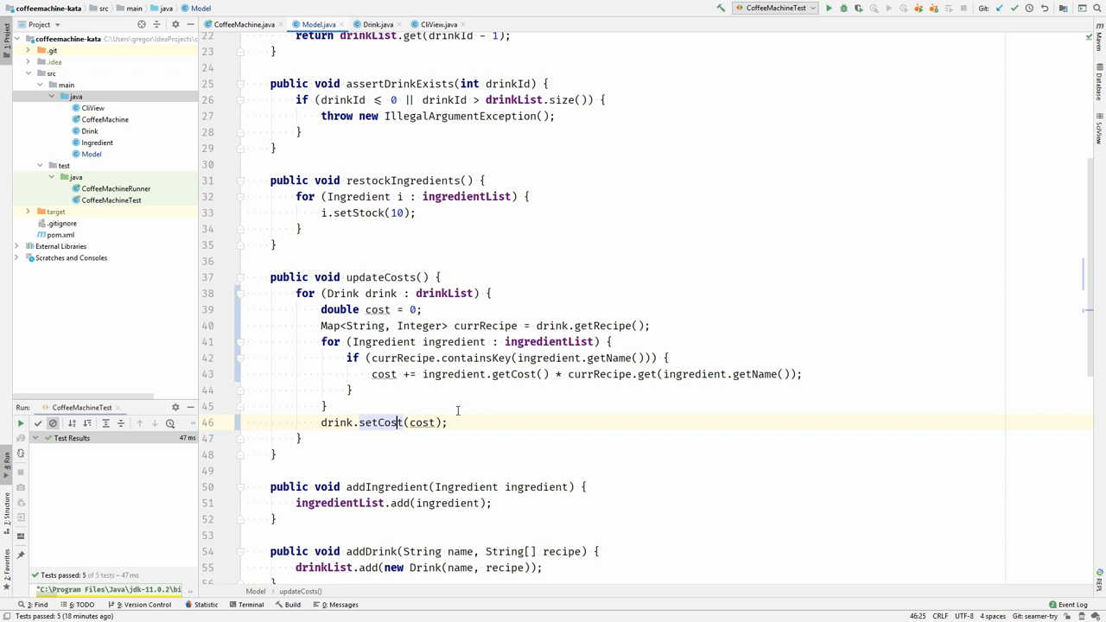
mouse_move(389, 384)
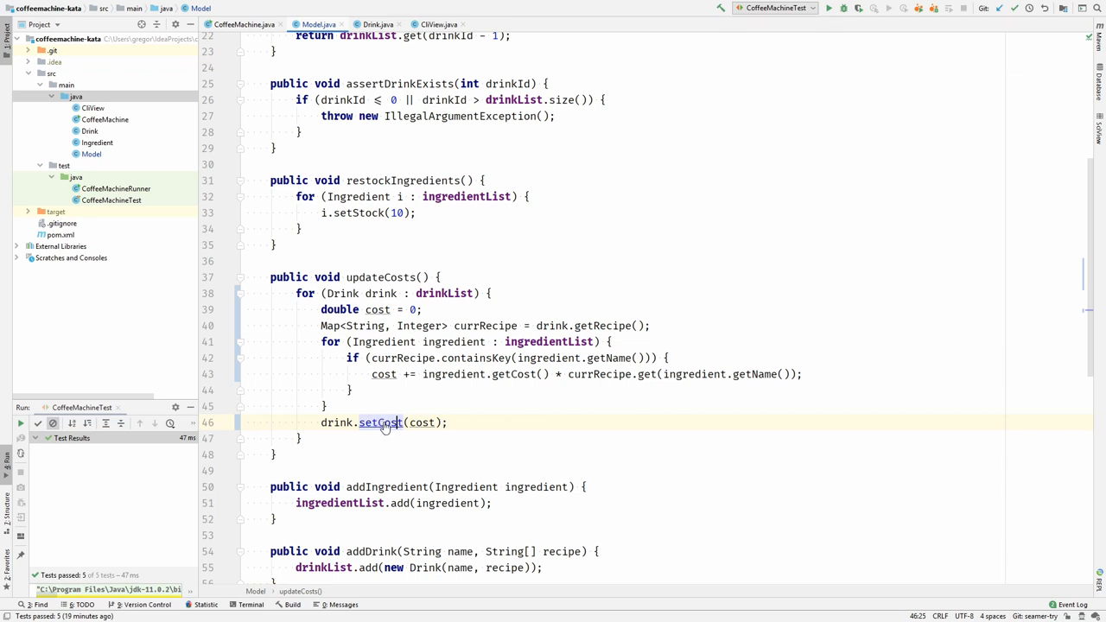
mouse_move(380, 422)
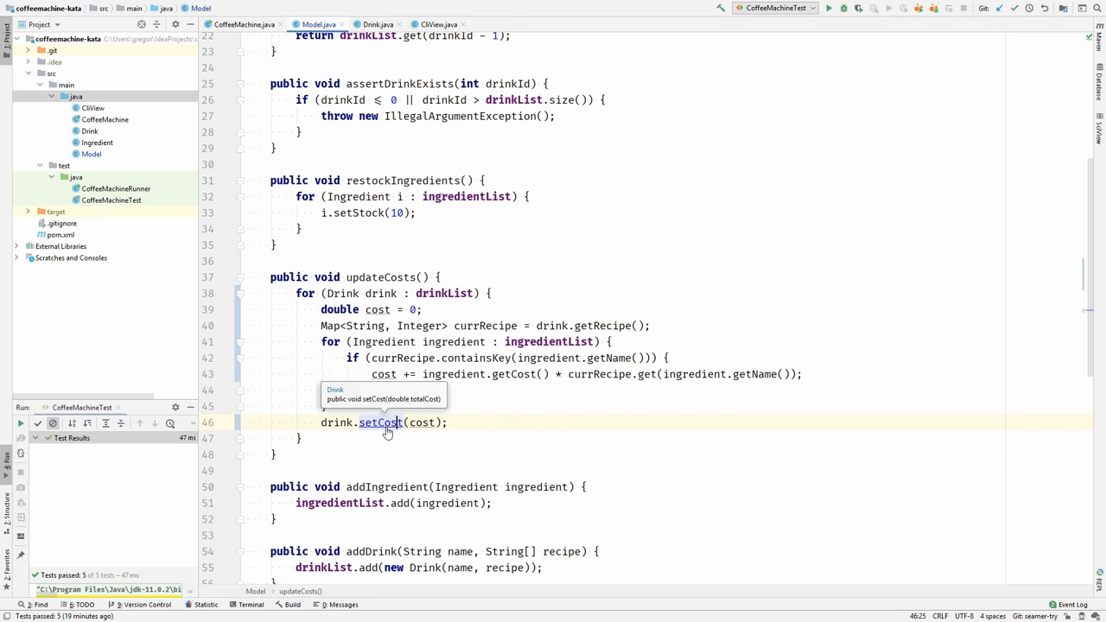
mouse_move(389, 430)
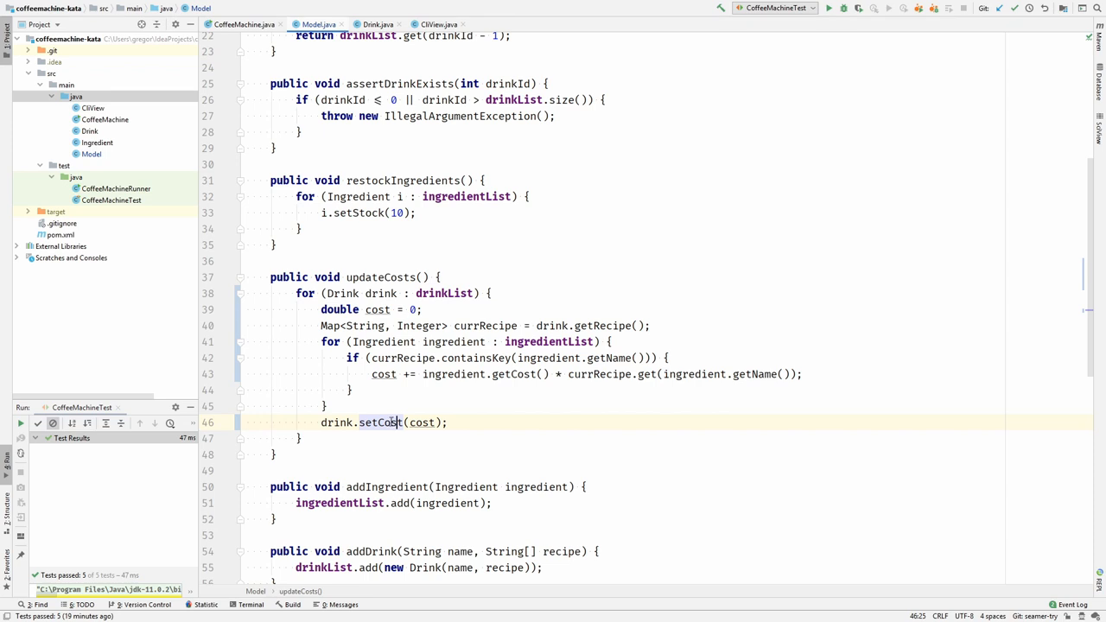
mouse_move(385, 395)
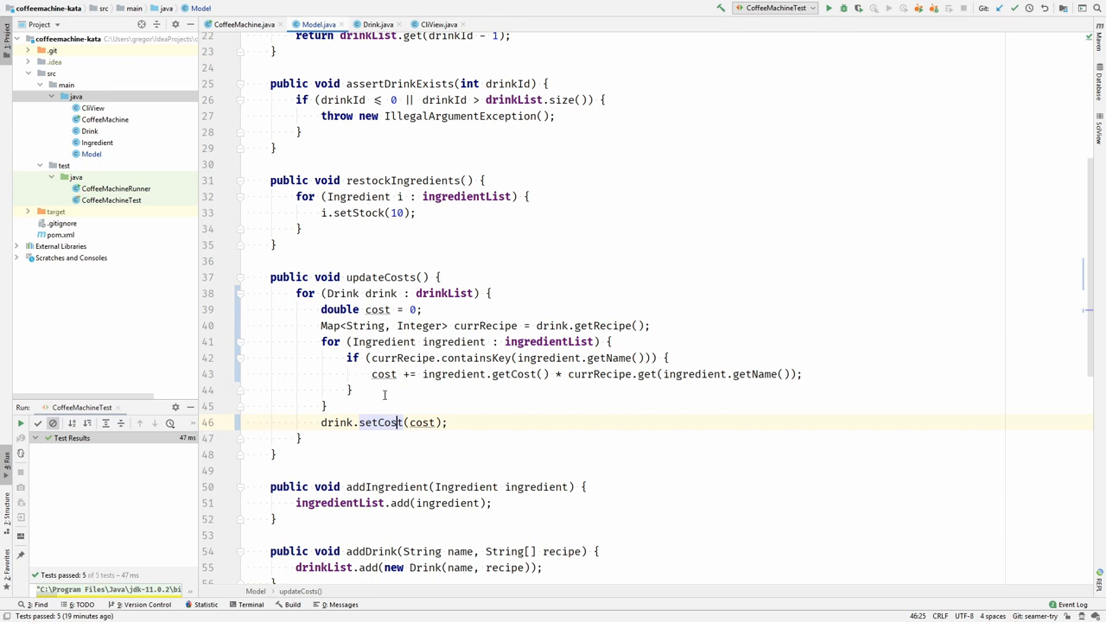
mouse_move(429, 389)
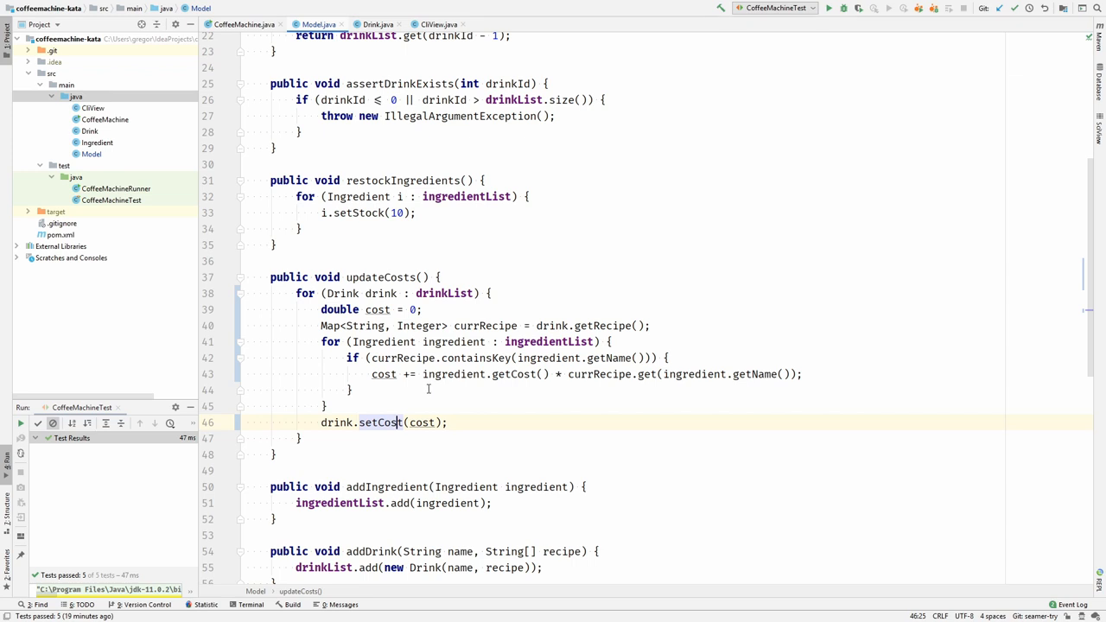
mouse_move(299, 322)
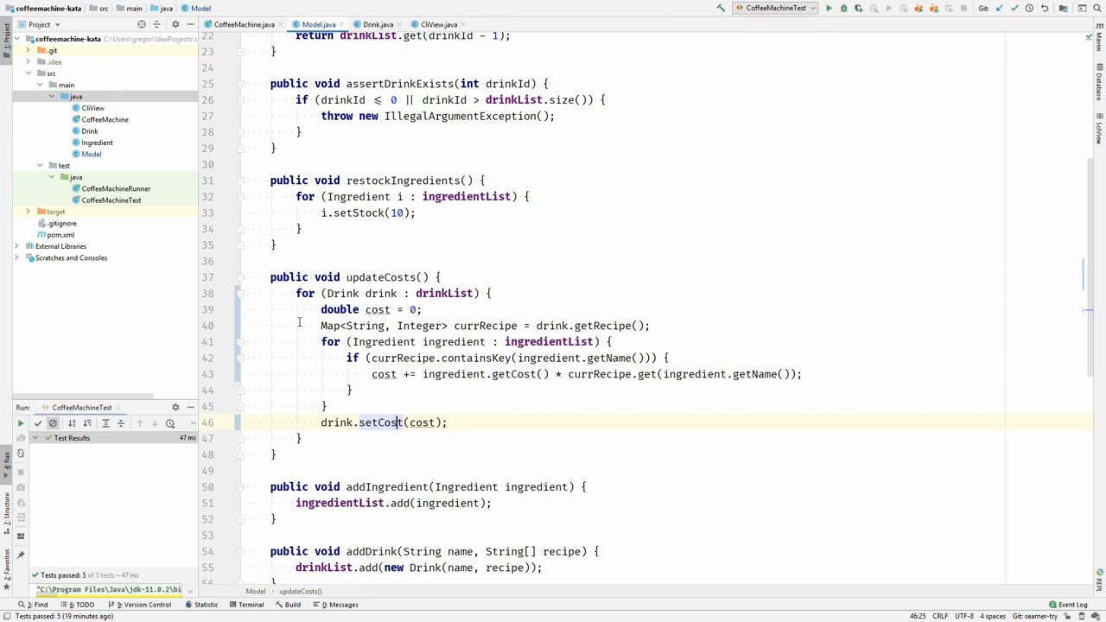
left_click(325, 309)
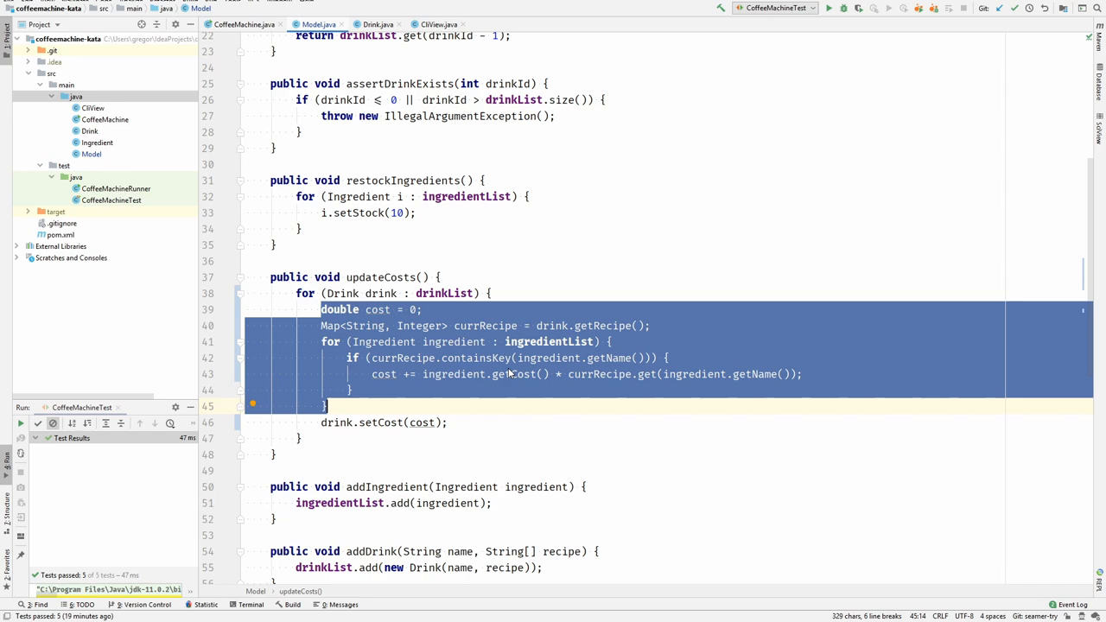
Step: Extract the ingredient cost-summing loop into a new cost(Drink drink) method
key("ctrl+alt+m")
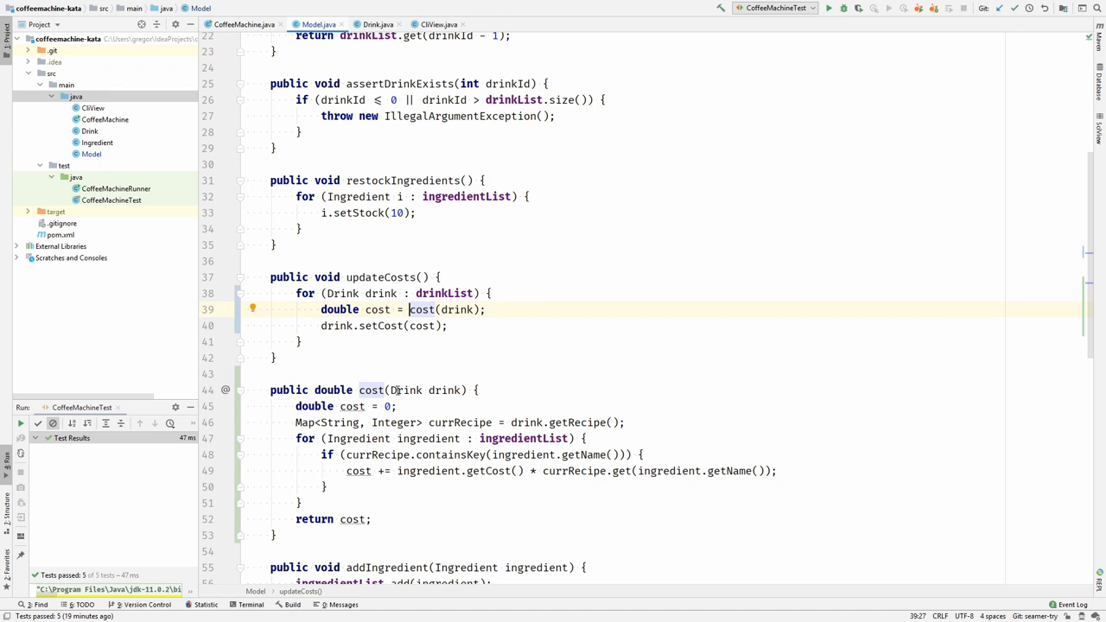
mouse_move(424, 397)
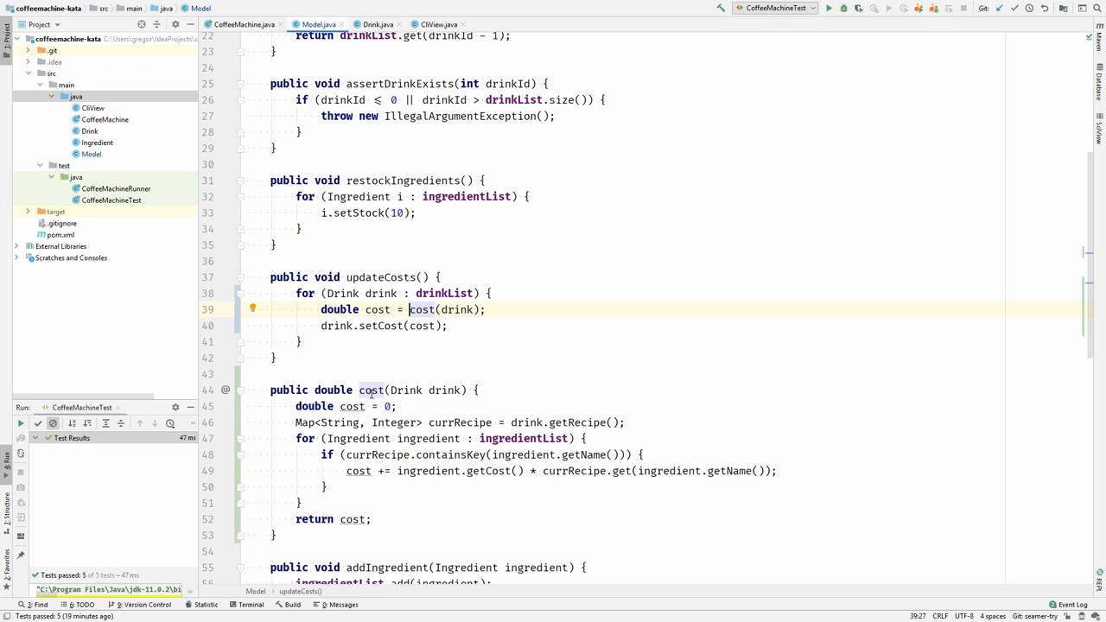
left_click(377, 390)
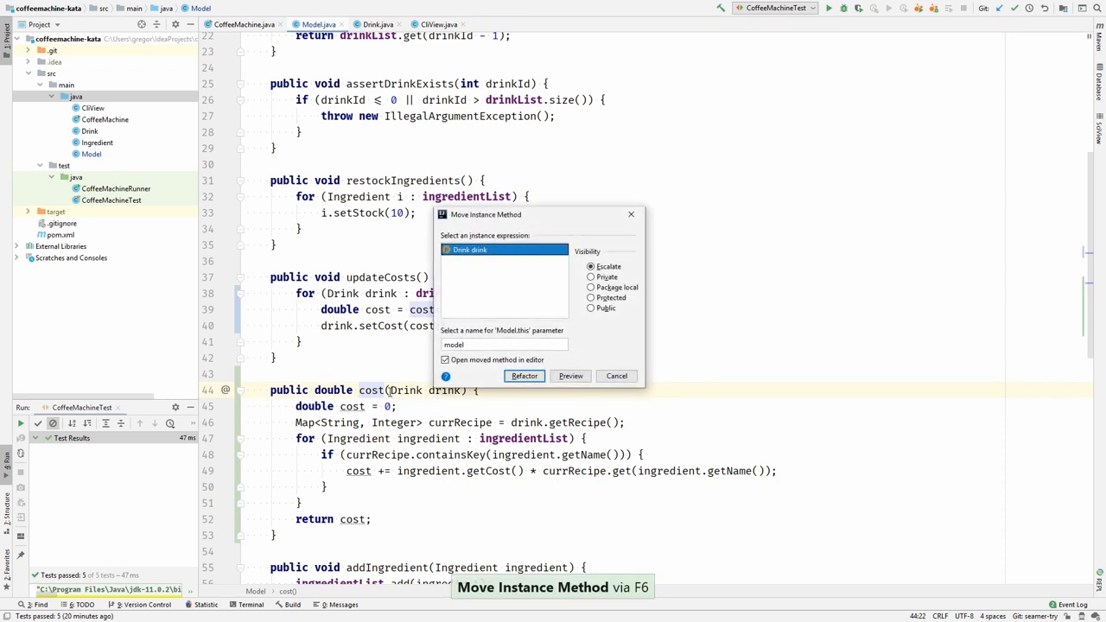
Step: Move cost into Drink, where it takes a Model parameter
left_click(525, 375)
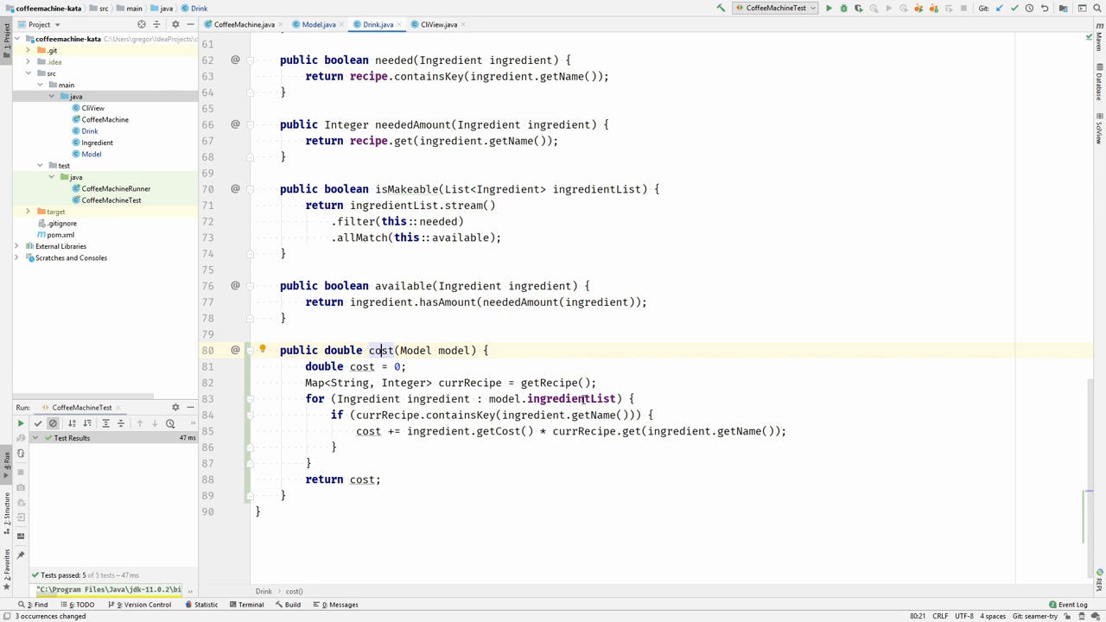
mouse_move(471, 383)
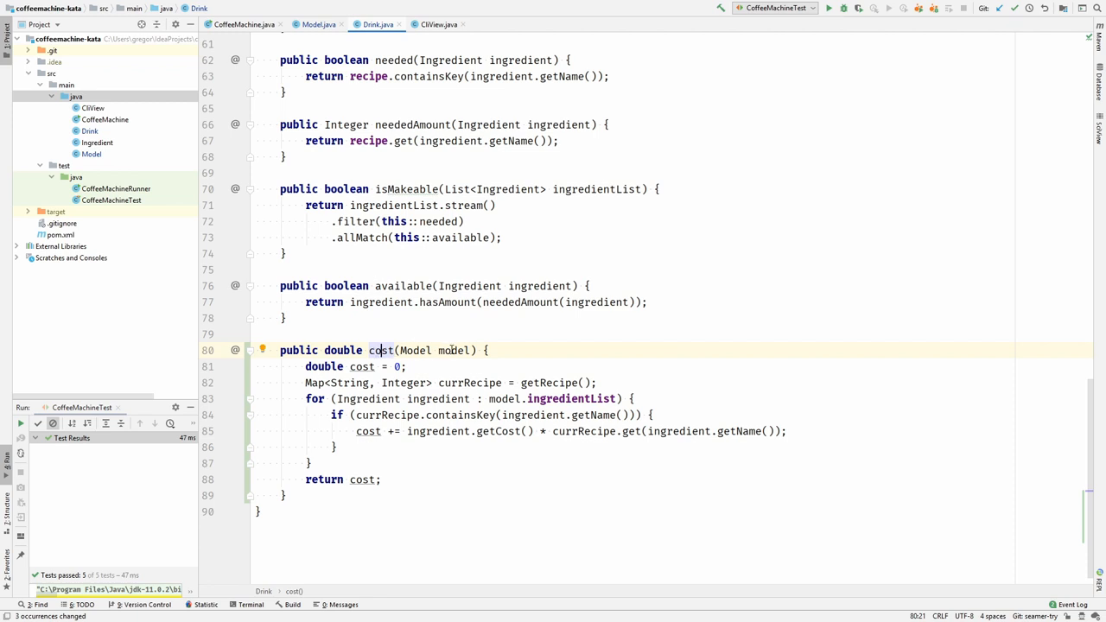
mouse_move(519, 383)
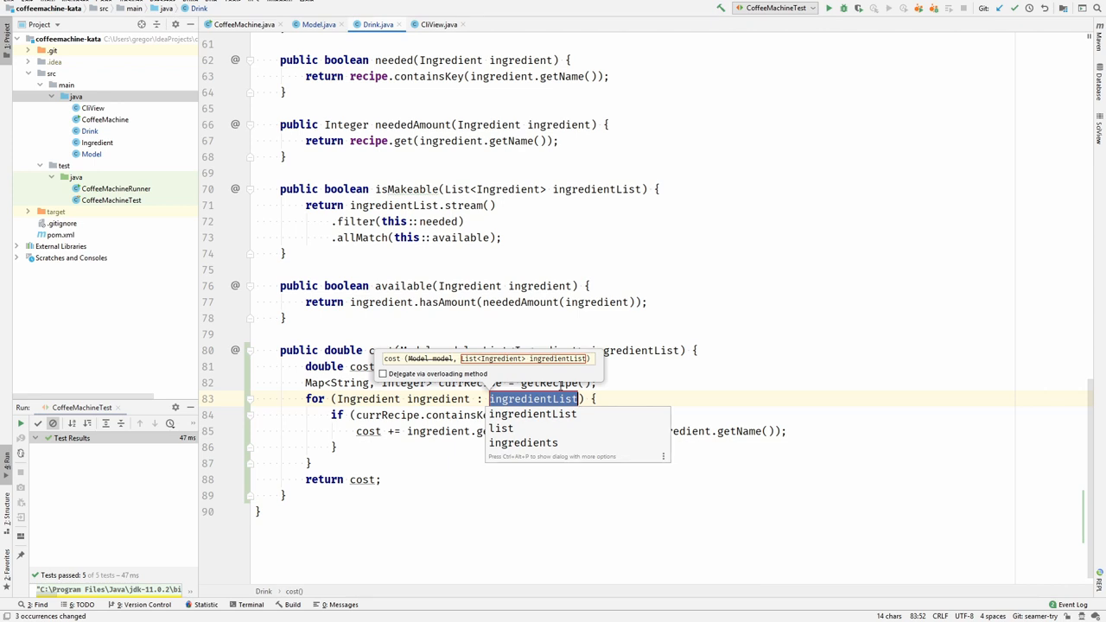
Step: Replace model with an ingredientList parameter; format the filter/mapToDouble/sum stream one call per line
key("Escape")
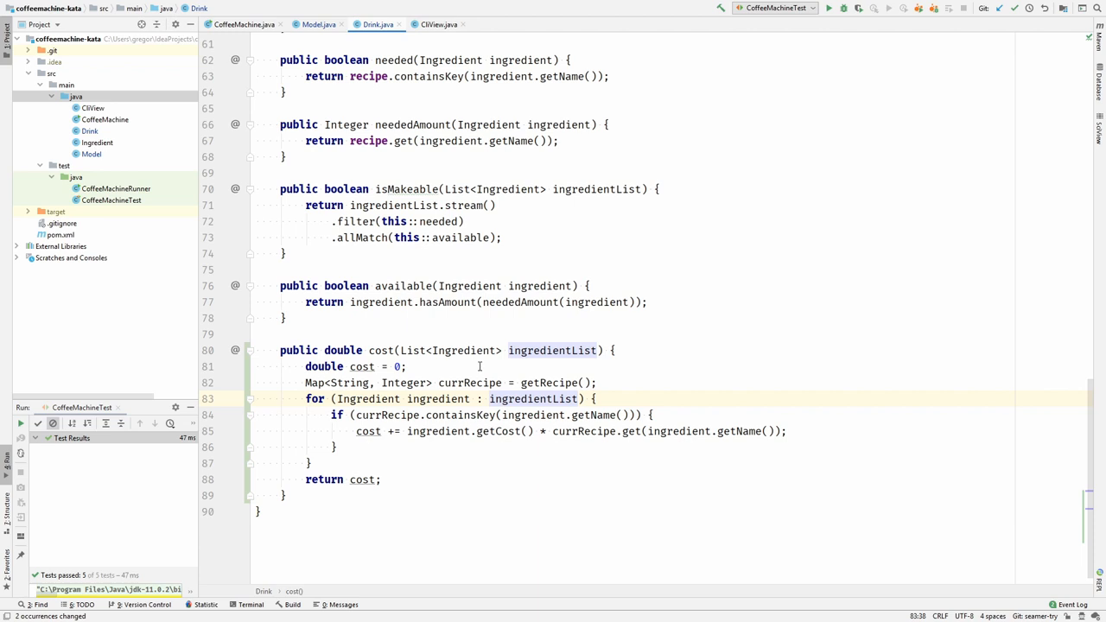
mouse_move(379, 422)
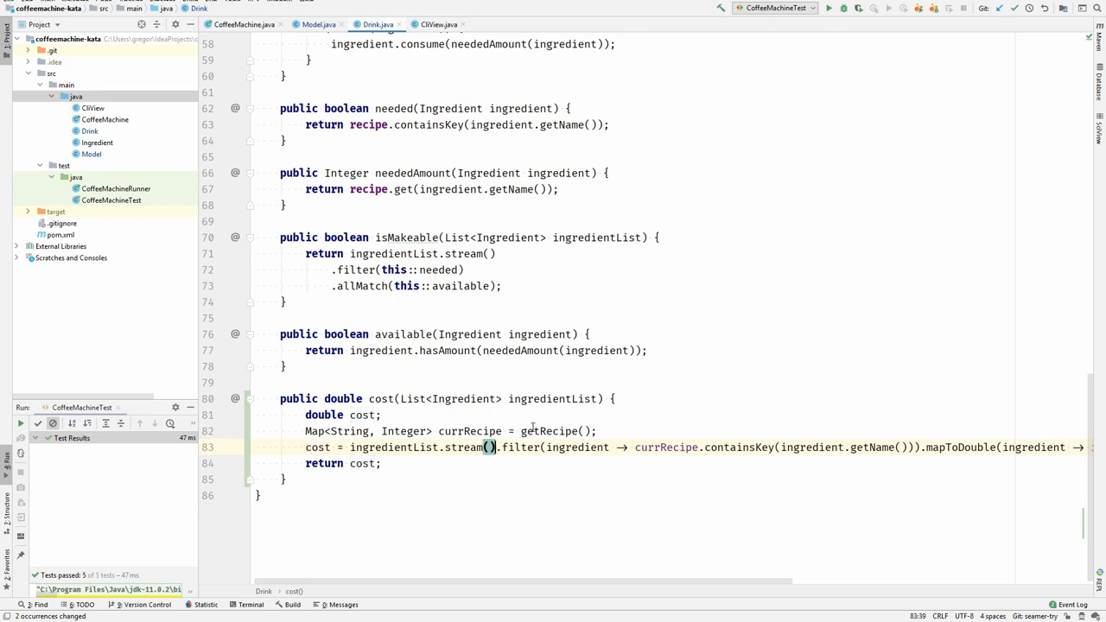
key("Enter")
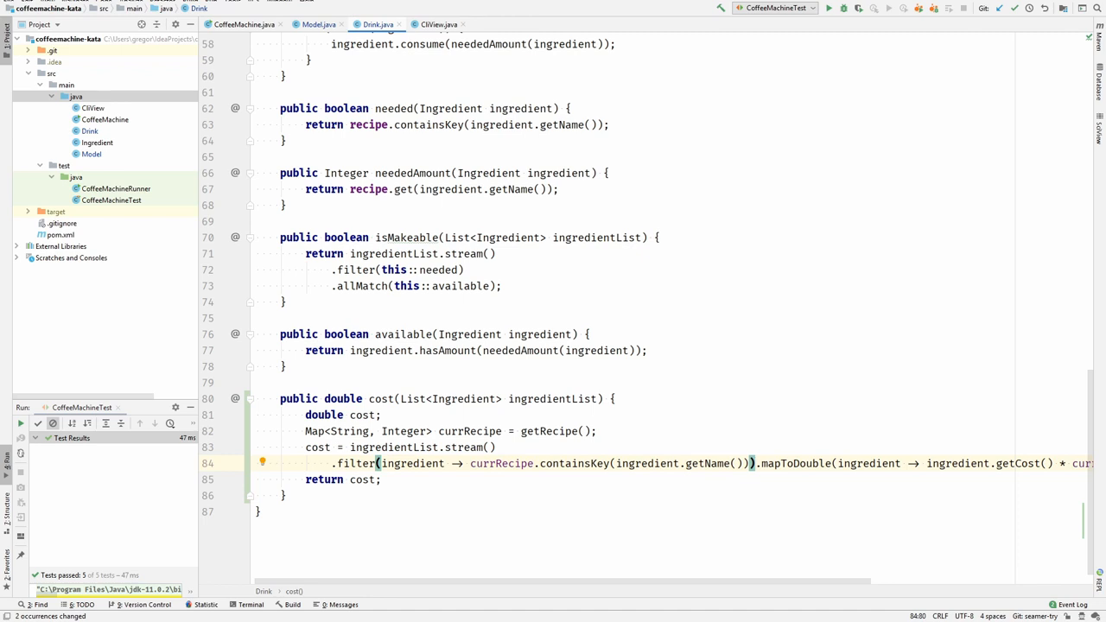
key("enter")
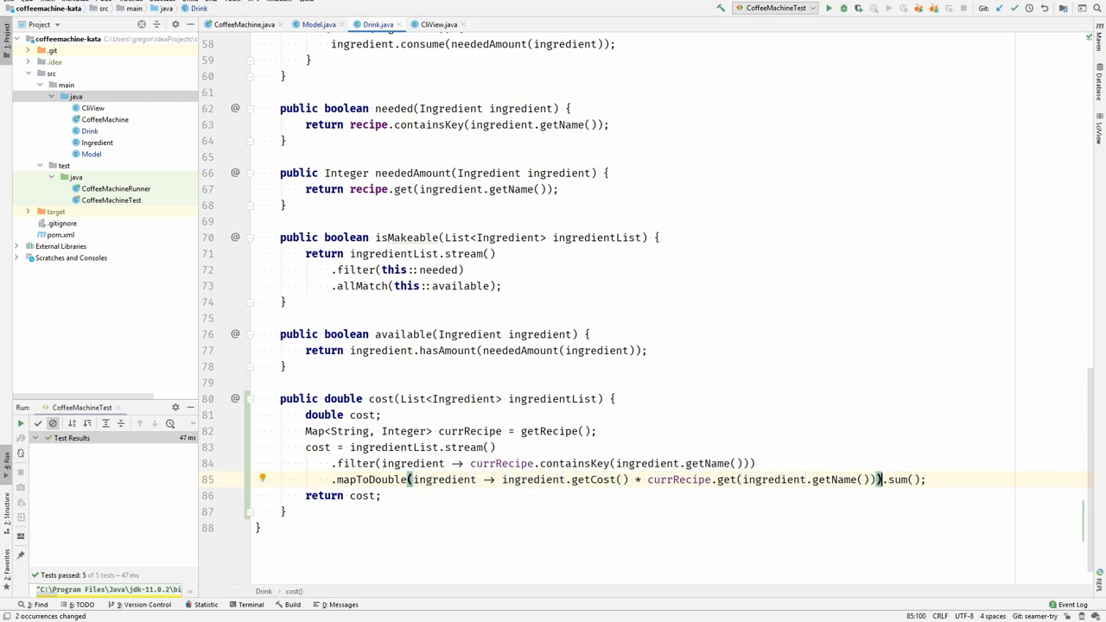
key("Enter")
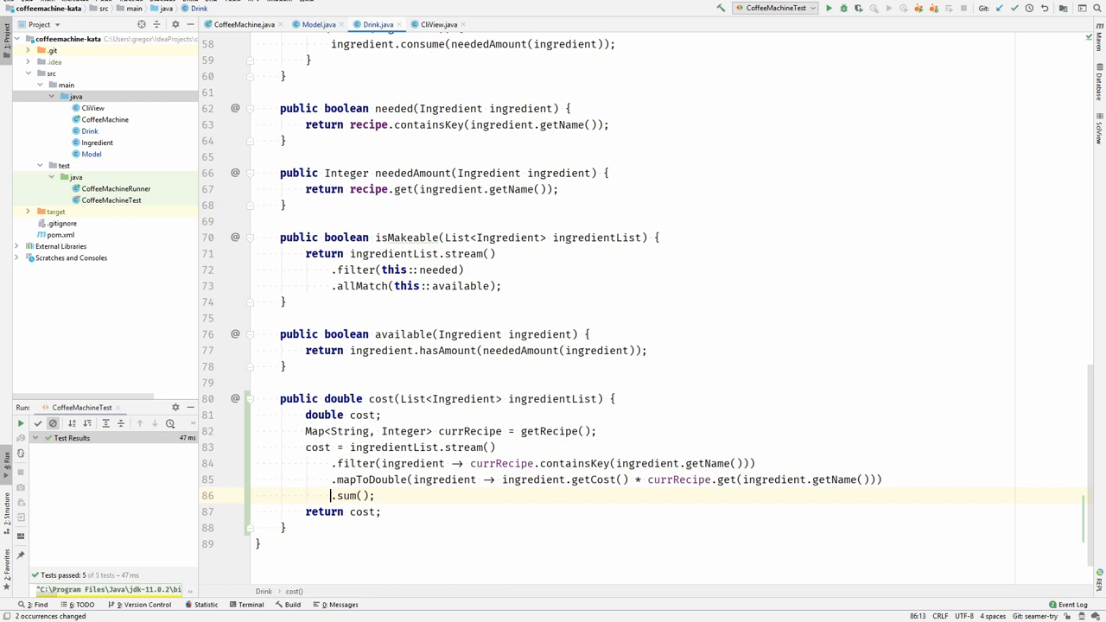
left_click(330, 447)
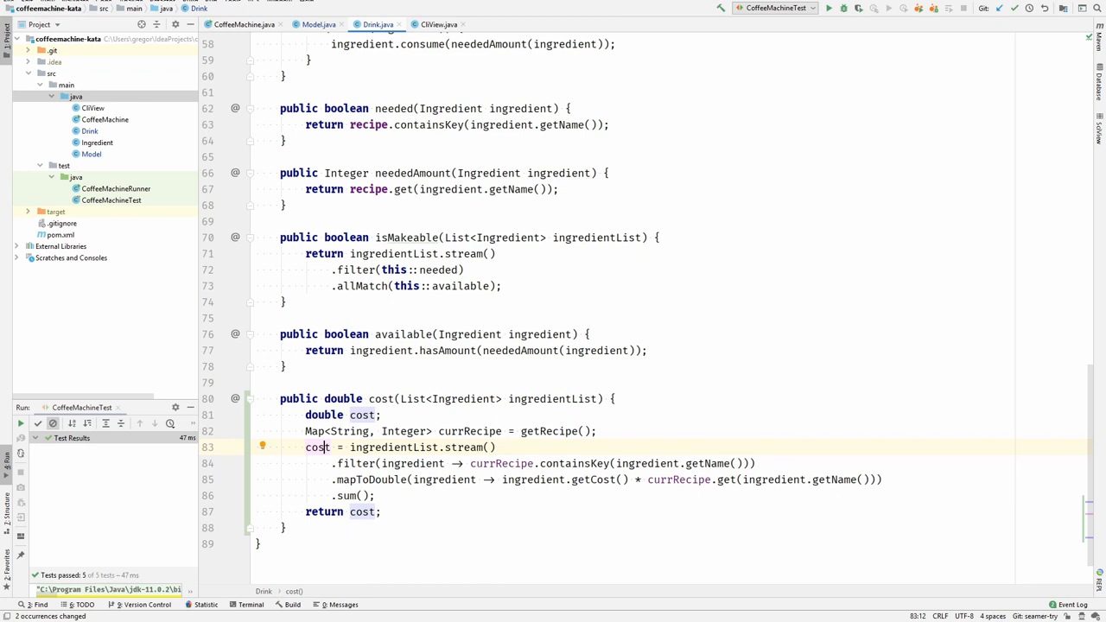
key("ctrl+alt+n")
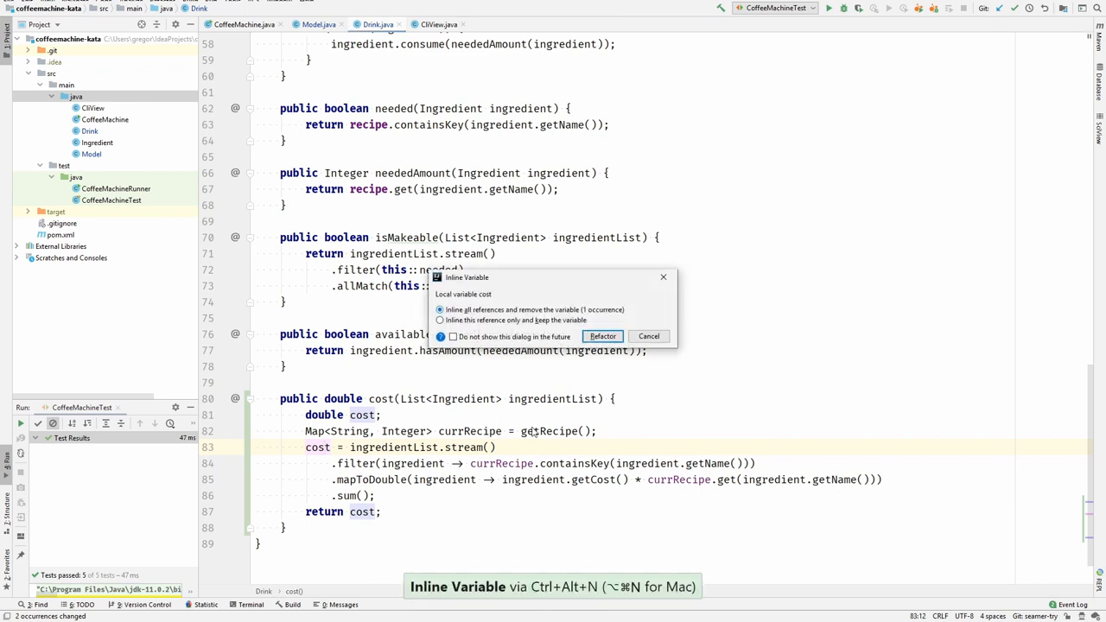
Step: Inline the cost variable and getRecipe everywhere, removing getRecipe so cost returns the stream
left_click(602, 336)
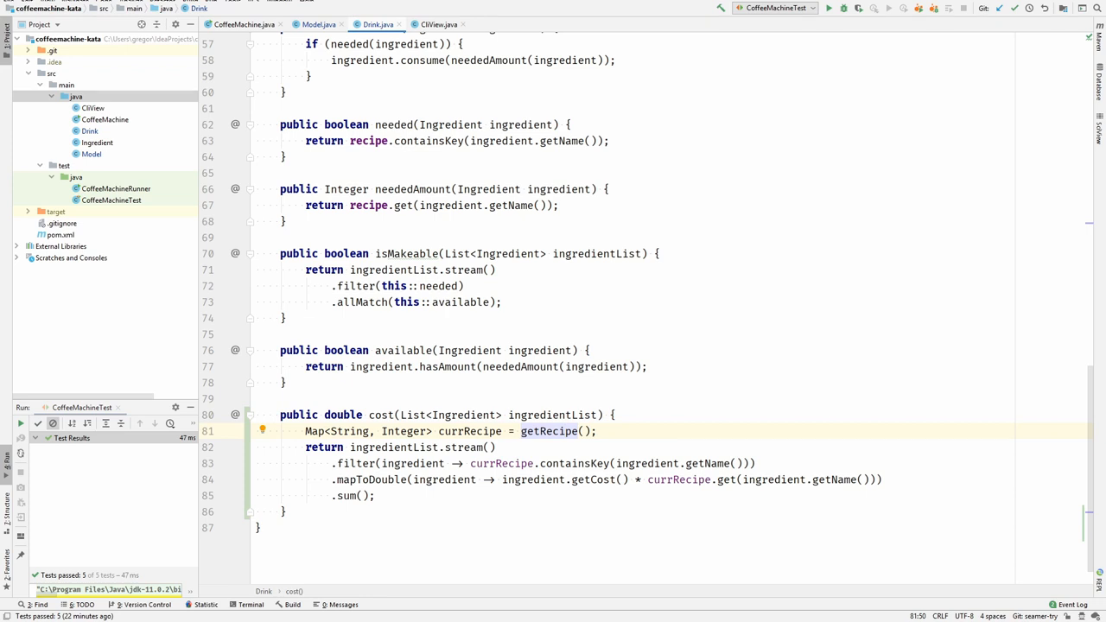
key("Ctrl+Alt+N")
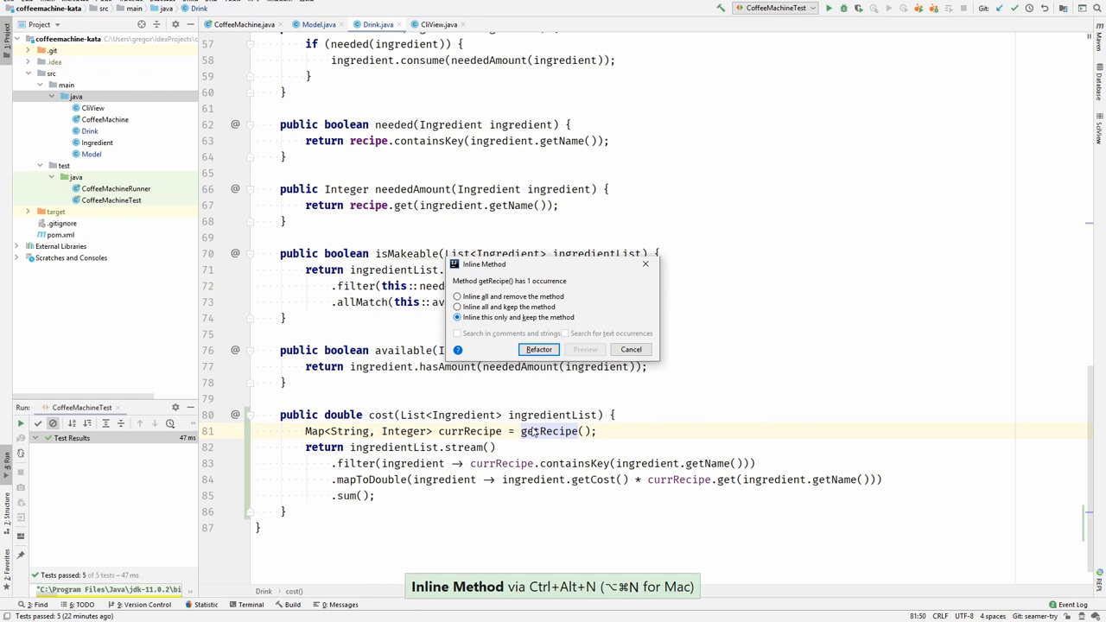
left_click(457, 297)
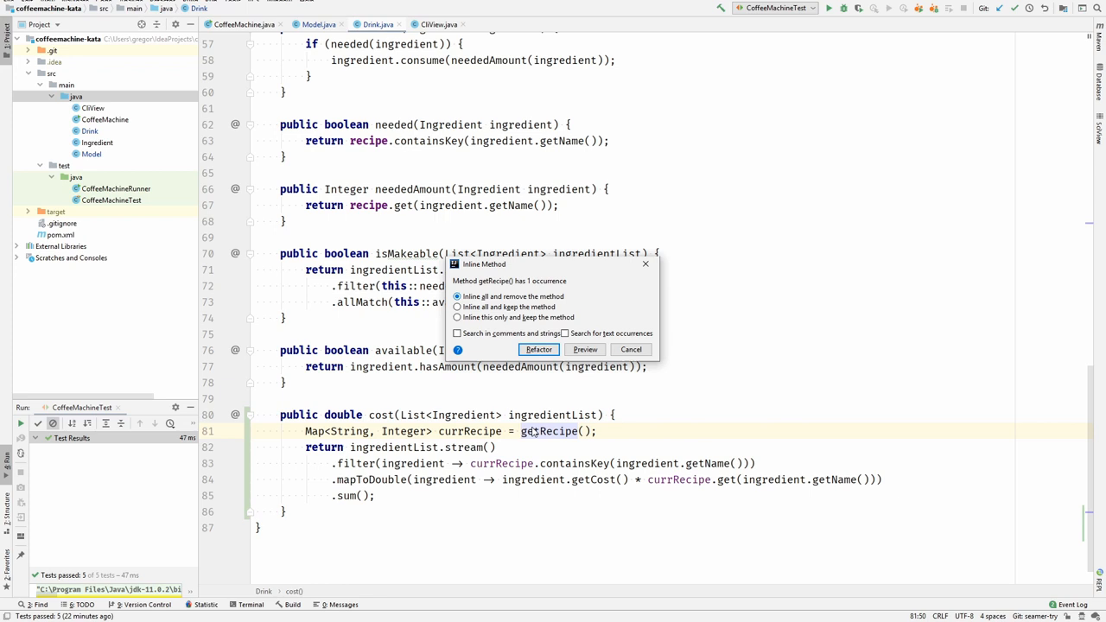
left_click(538, 349)
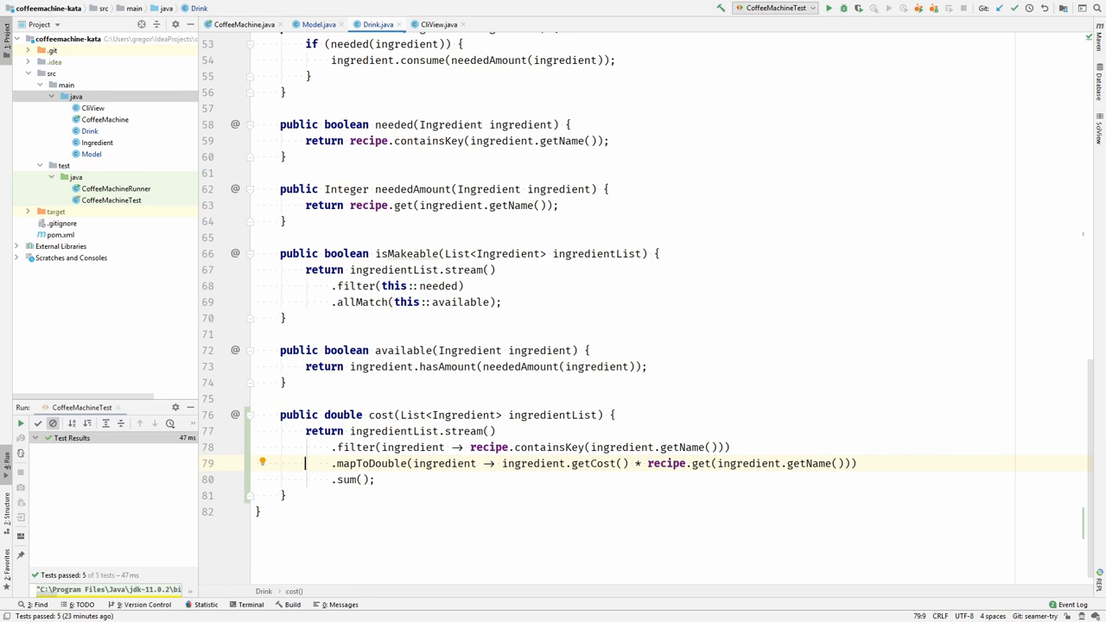
left_click(331, 447)
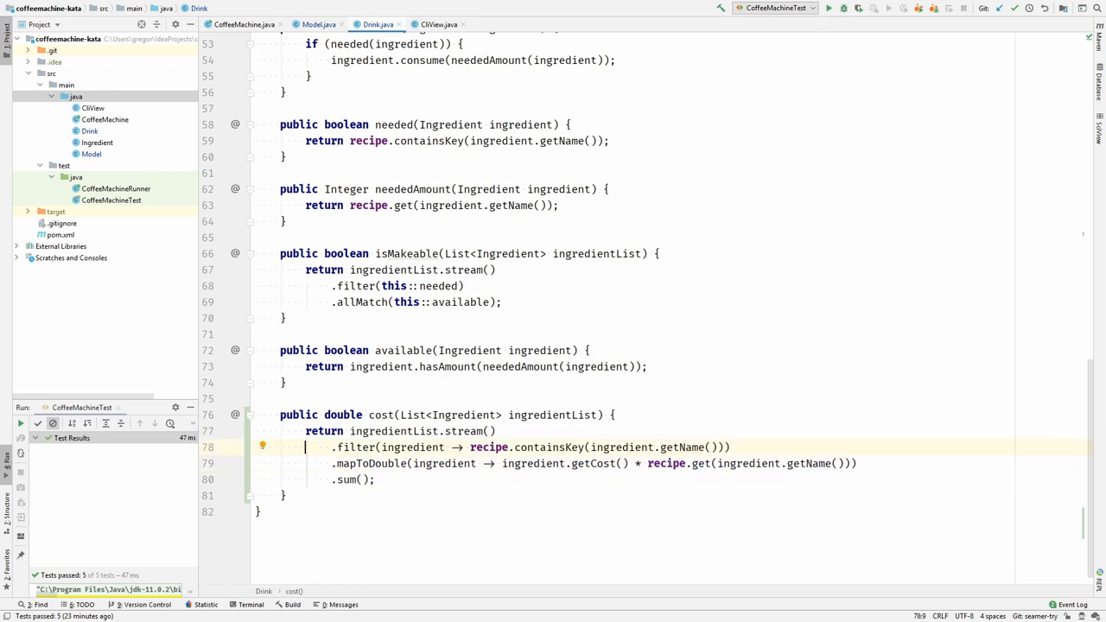
left_click(470, 447)
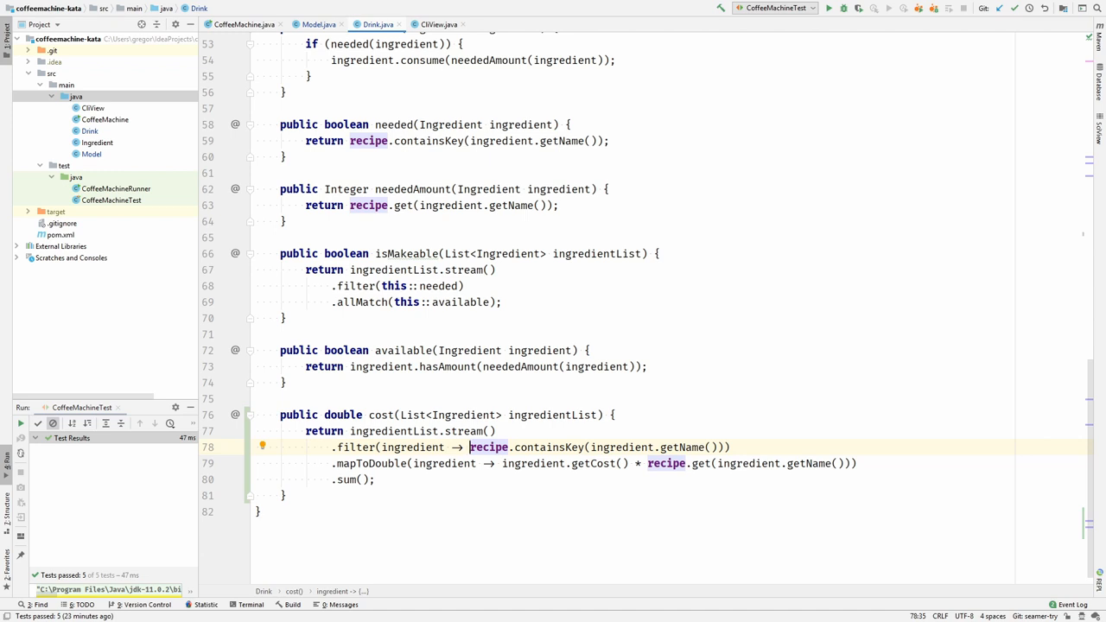
left_click(475, 464)
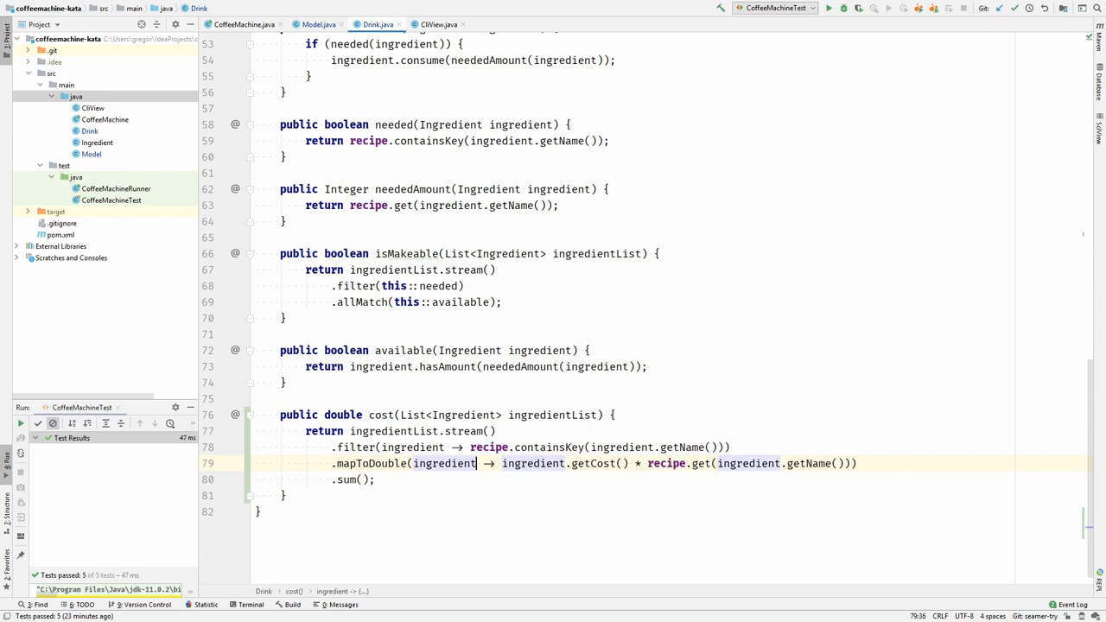
left_click(470, 447)
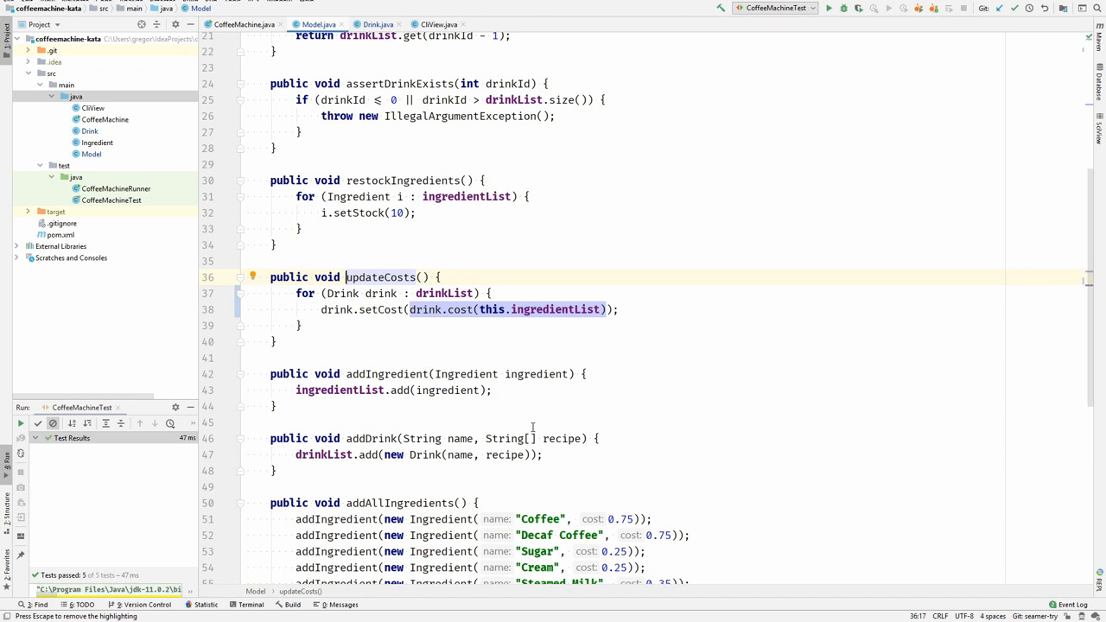
Step: Find updateCosts usages and make CliView's menu print d.cost(ingredientList)
key("alt+F7")
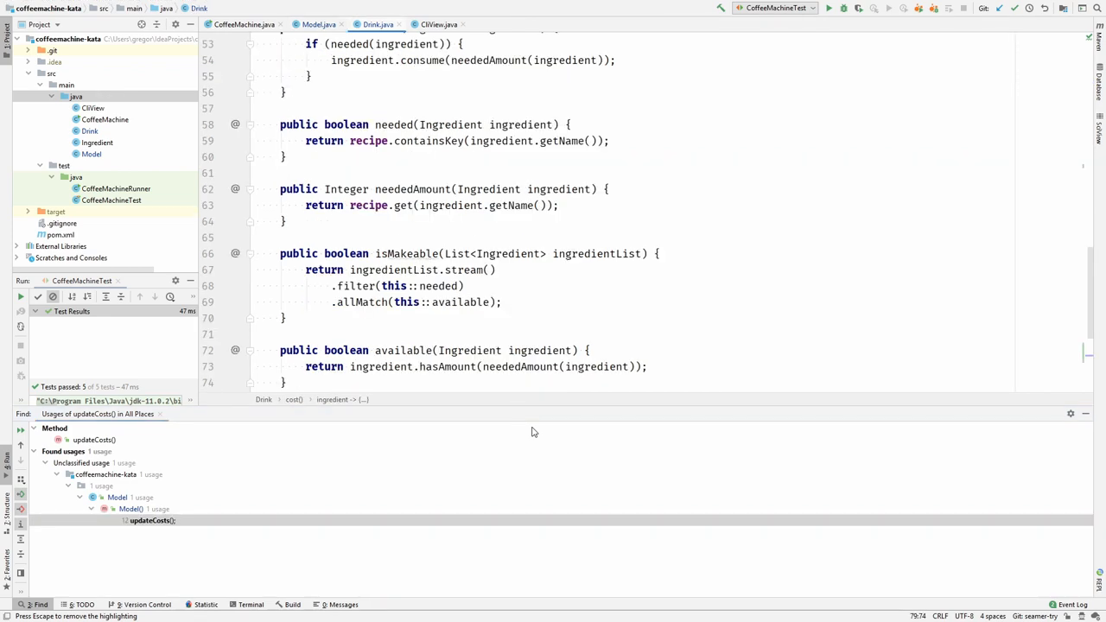
scroll("down", 3)
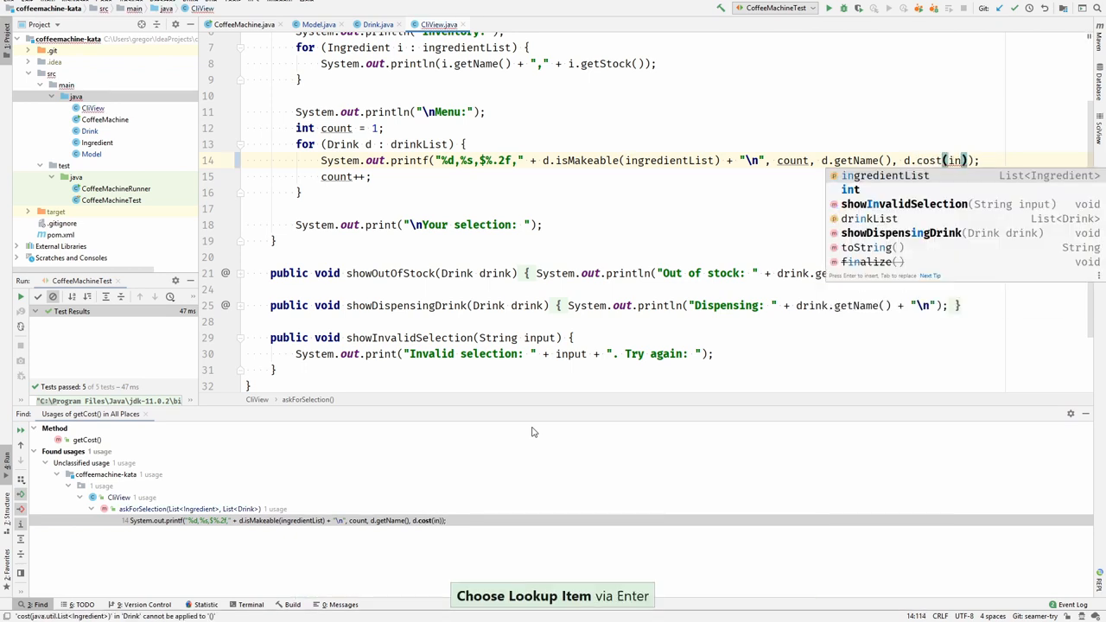
key("enter")
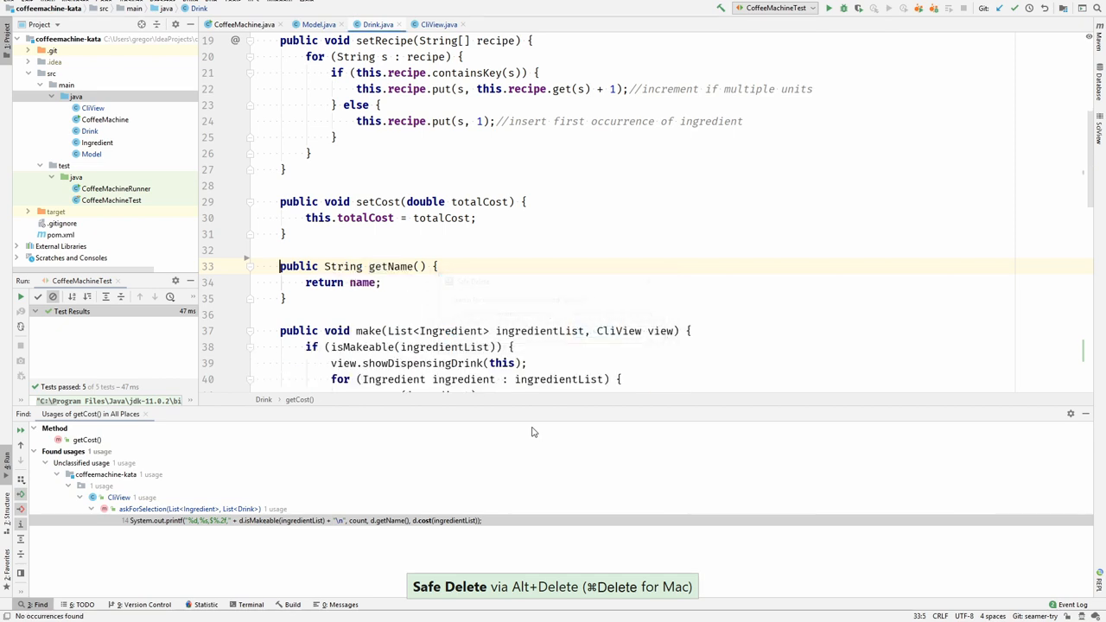
Step: Remove the updateCosts call from Model's constructor and delete Drink's totalCost field
left_click(318, 24)
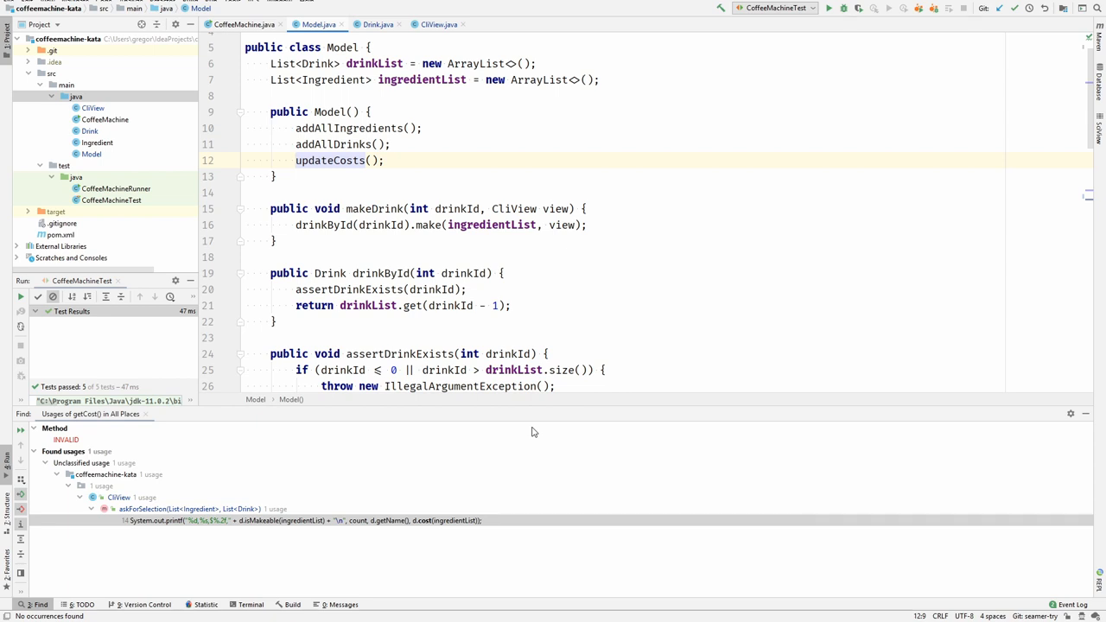
key("ctrl+y")
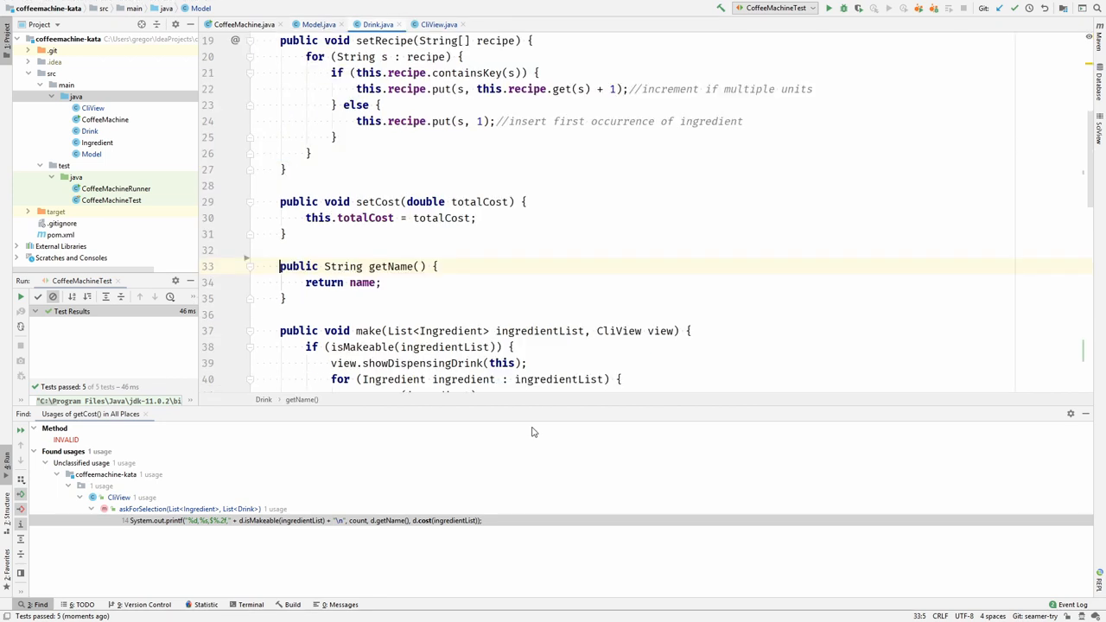
scroll("up", 3)
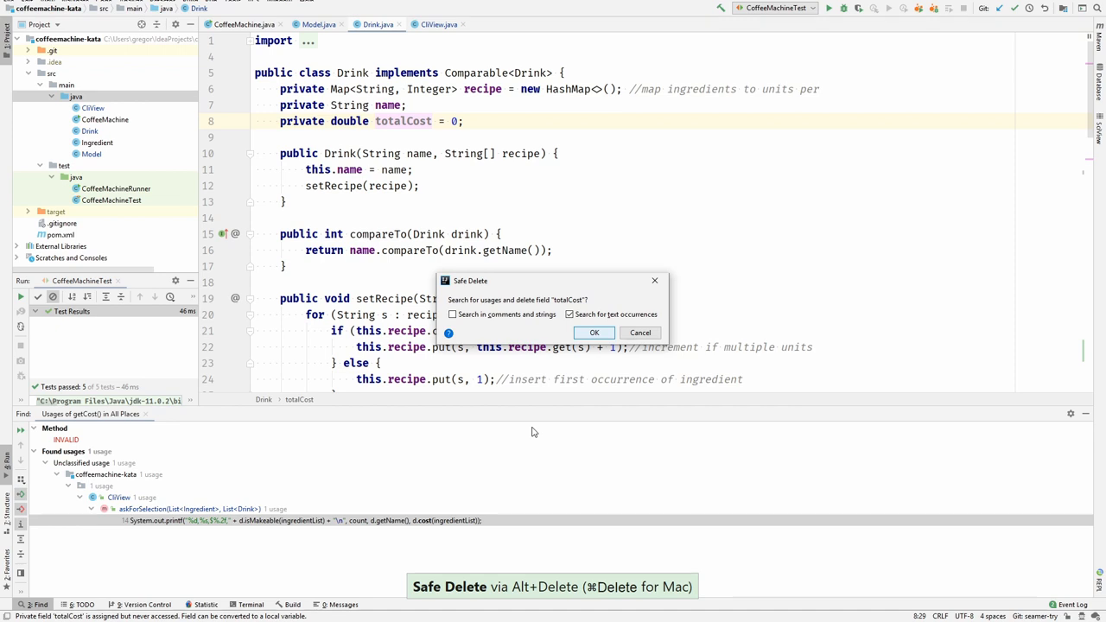
left_click(594, 332)
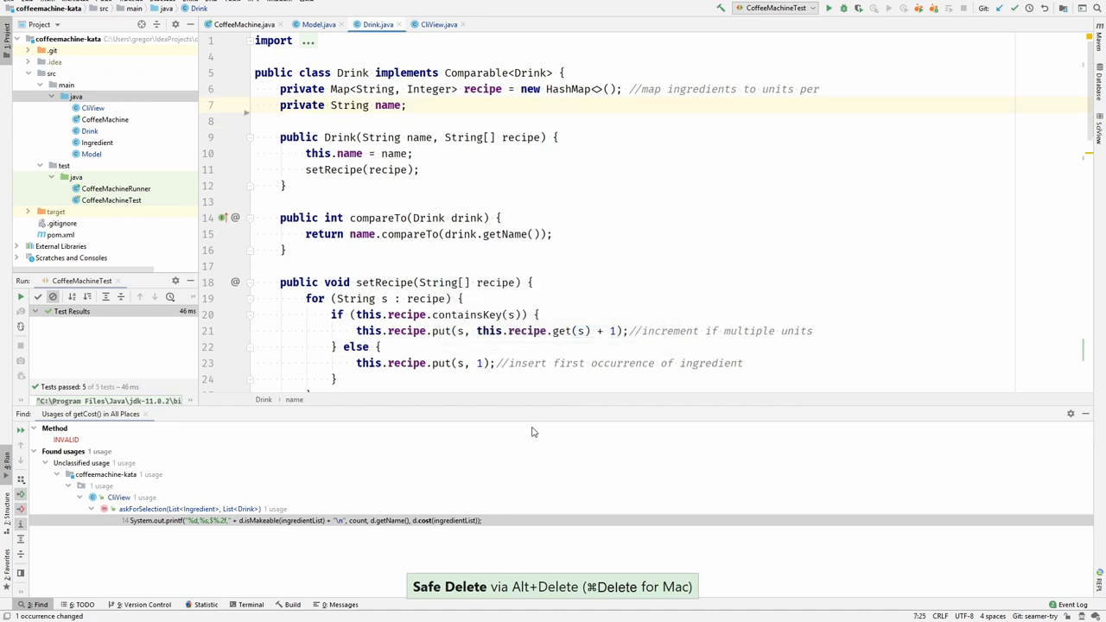
Step: Delete the unused updateCosts method in Model and the emptied setCost method in Drink
scroll("down", 3)
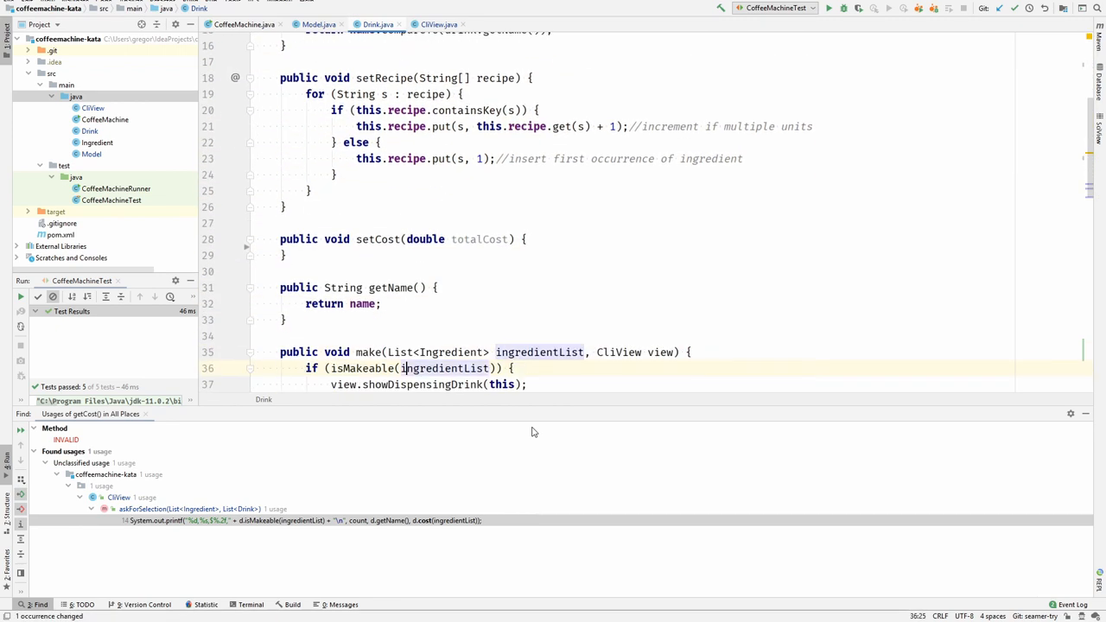
left_click(288, 255)
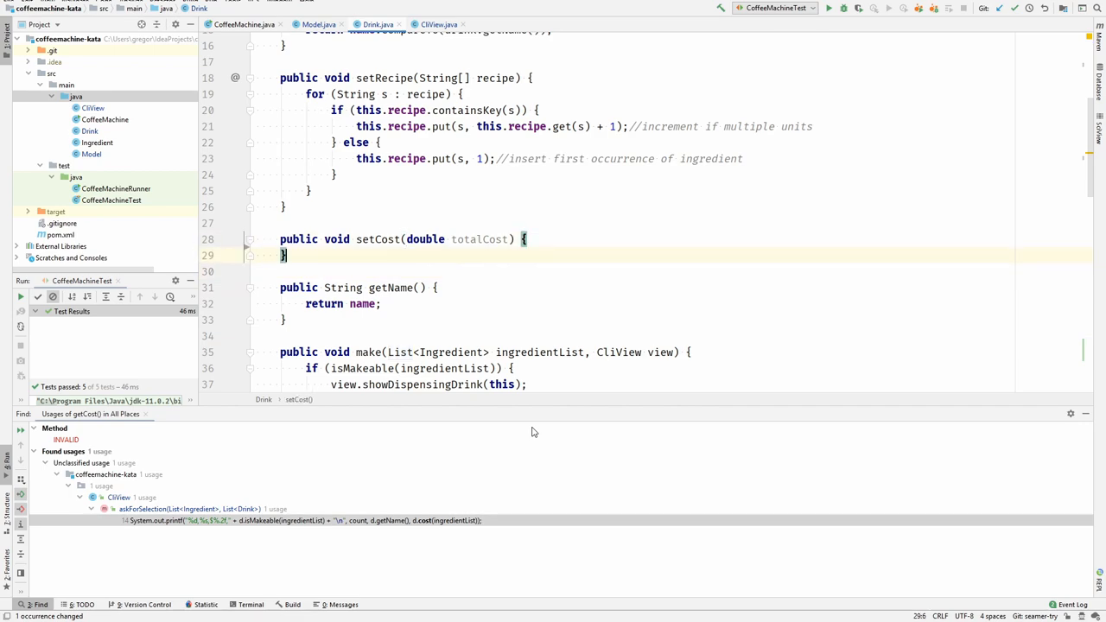
scroll("down", 3)
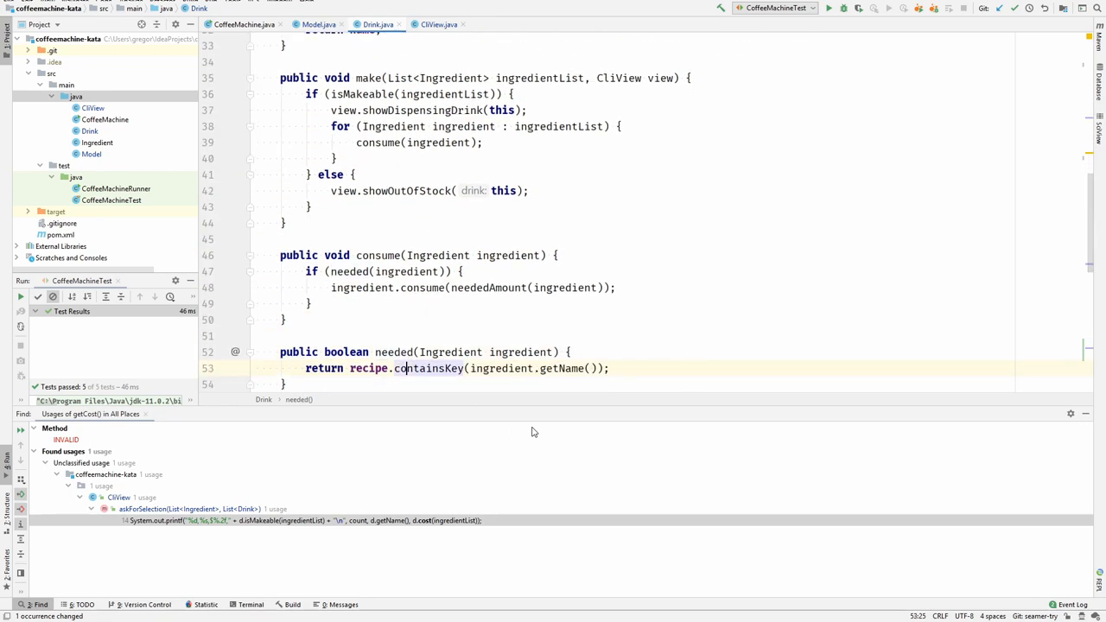
scroll("down", 3)
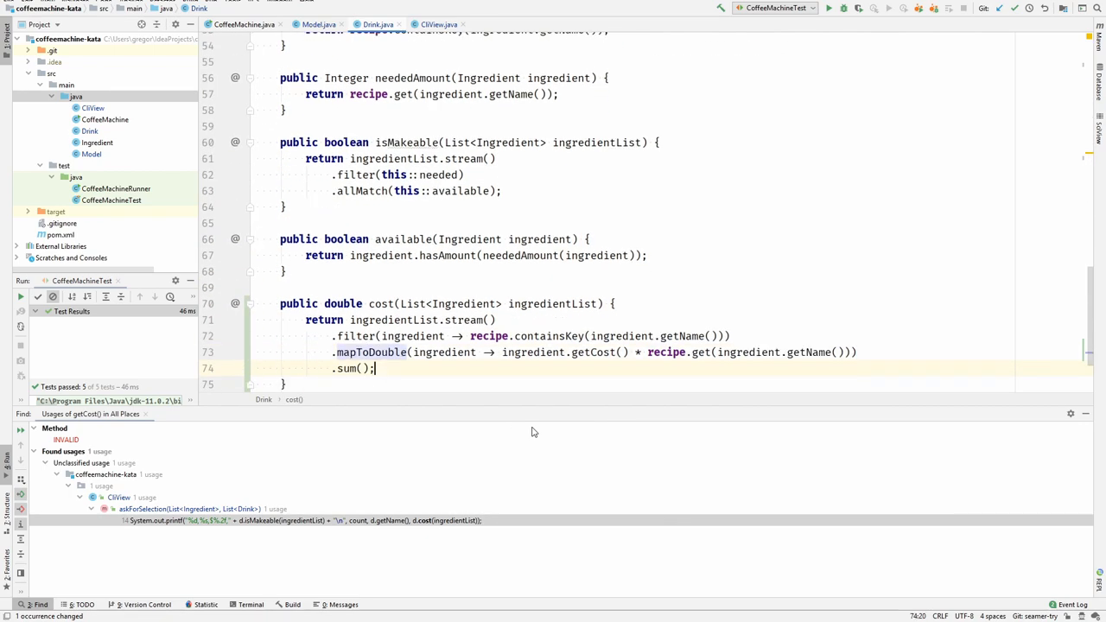
left_click(318, 23)
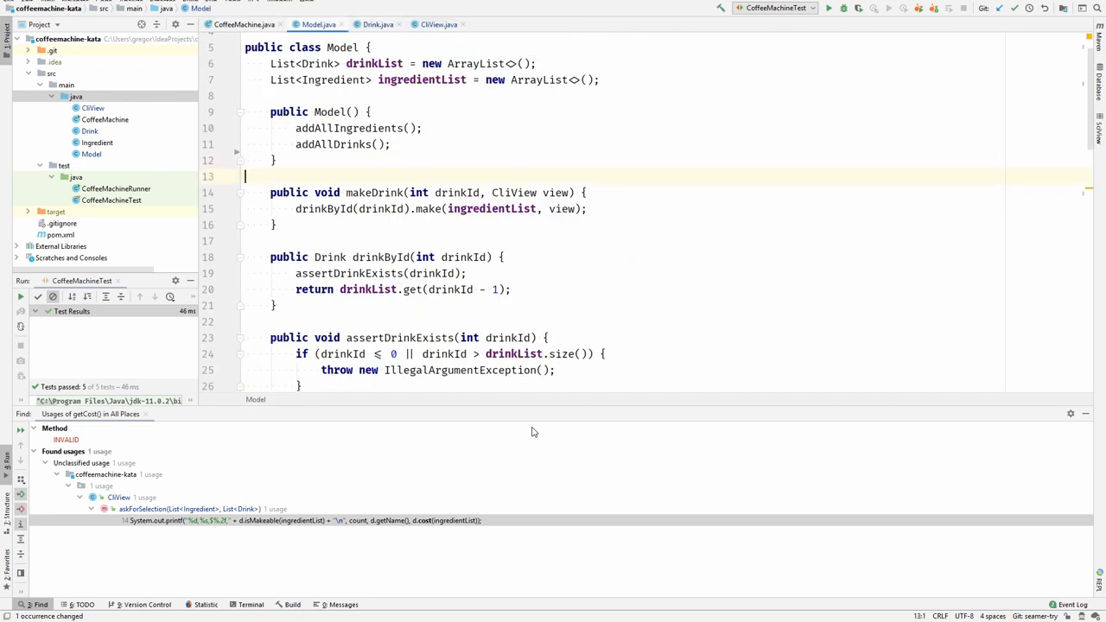
scroll("down", 3)
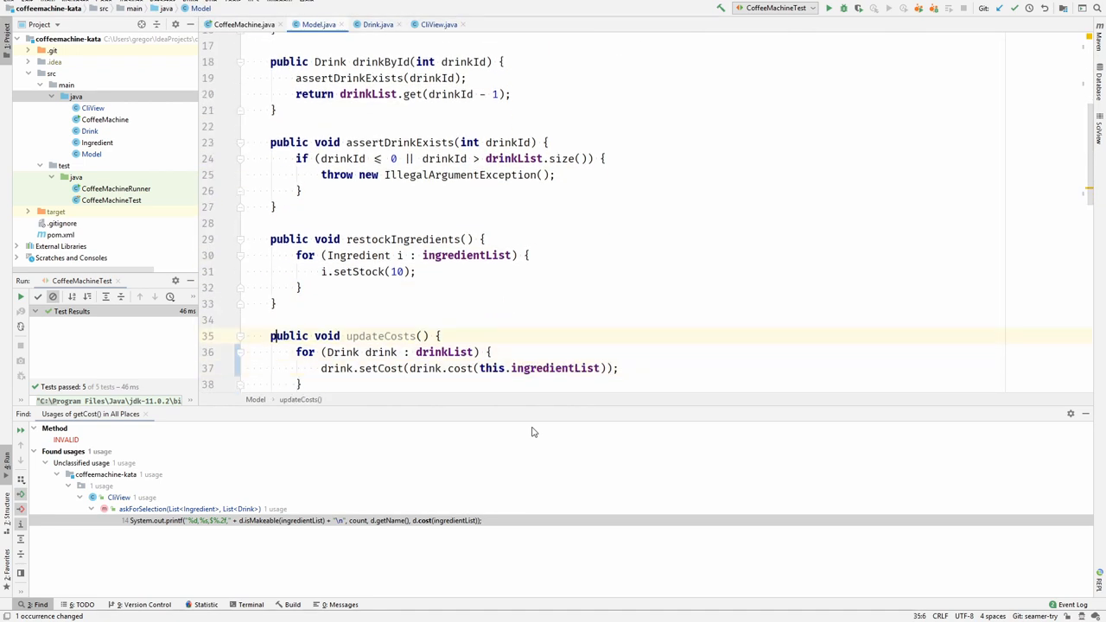
key("alt+Delete")
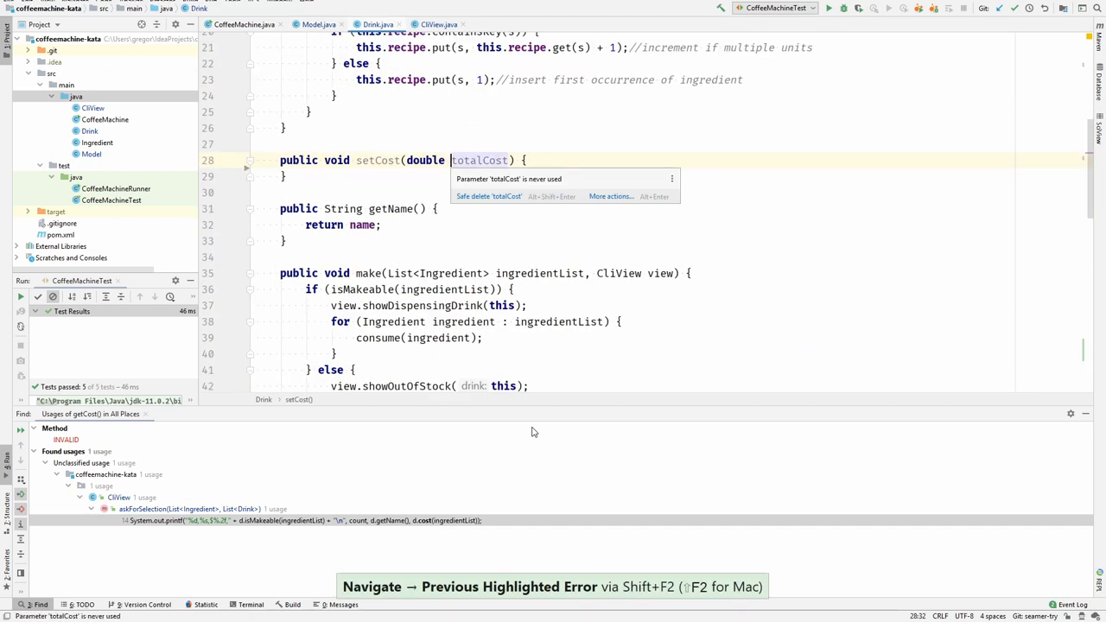
left_click(488, 196)
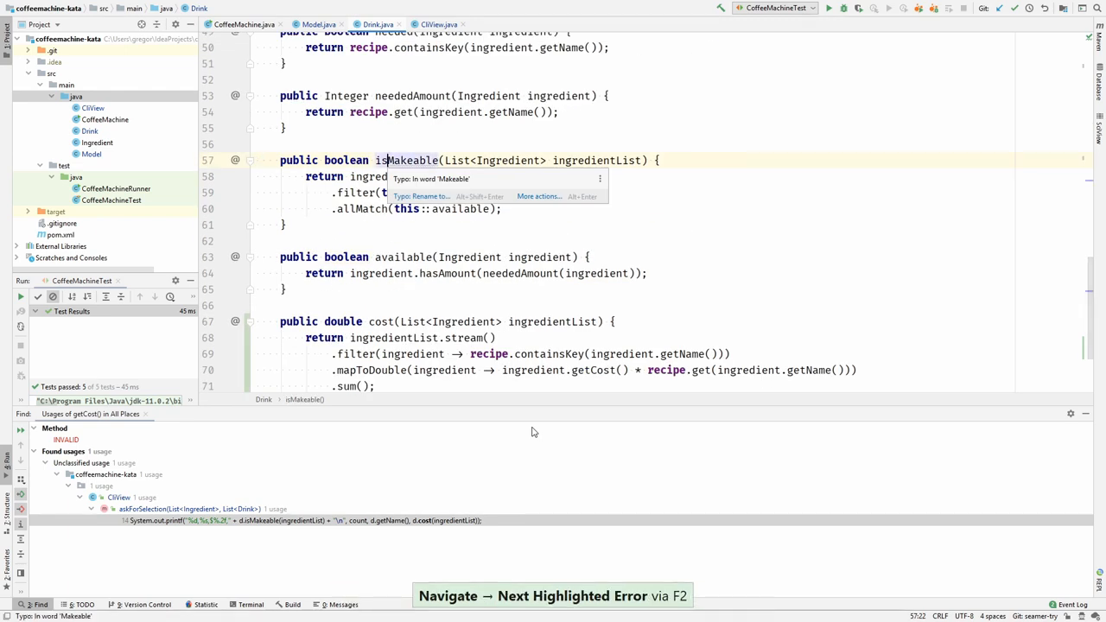
left_click(318, 25)
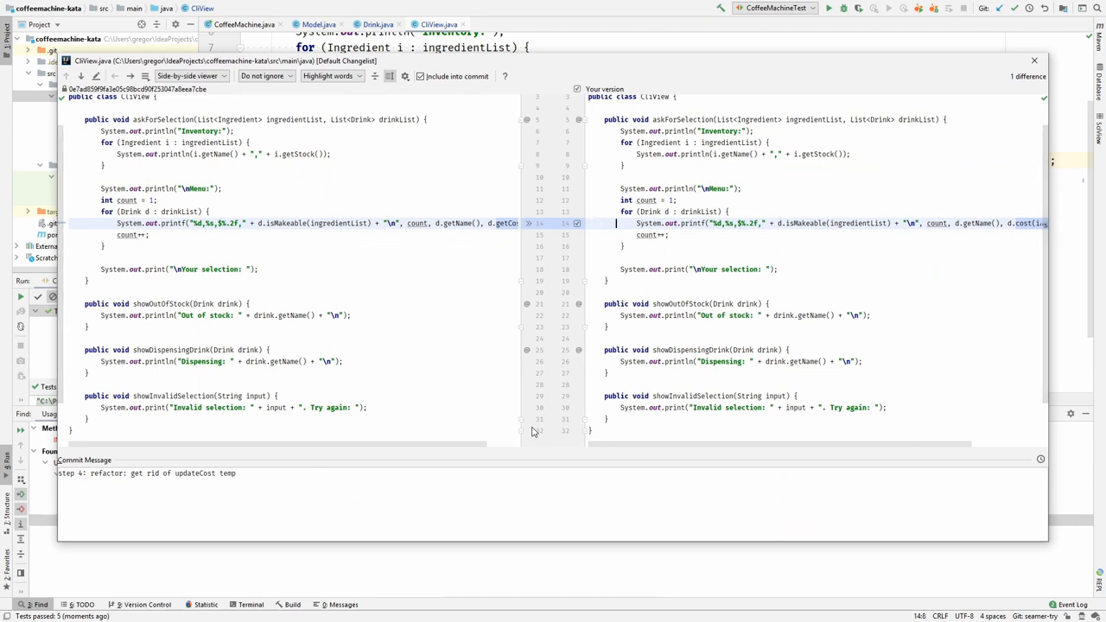
Step: Review the Drink and Model diffs for commit 'step 4: refactor: get rid of updateCost temp'
scroll("right", 3)
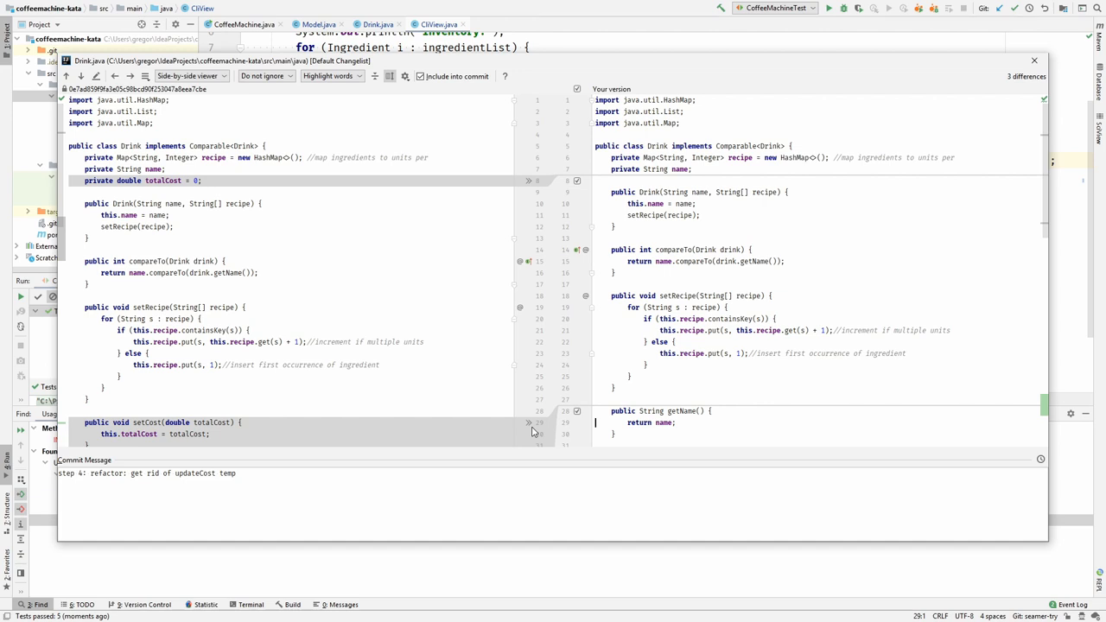
scroll("down", 3)
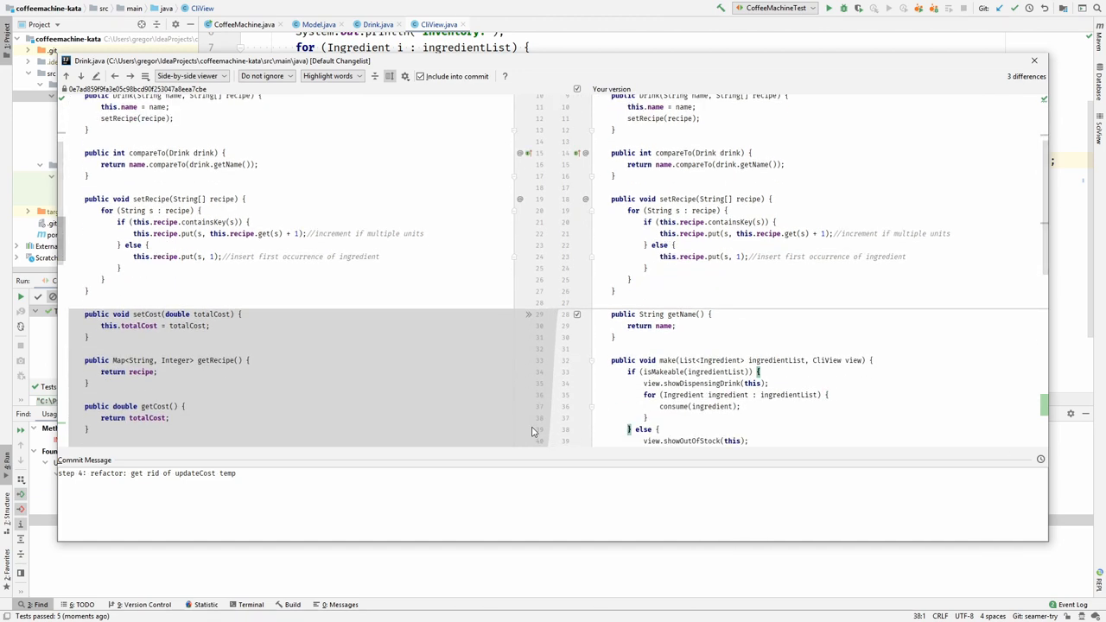
scroll("down", 3)
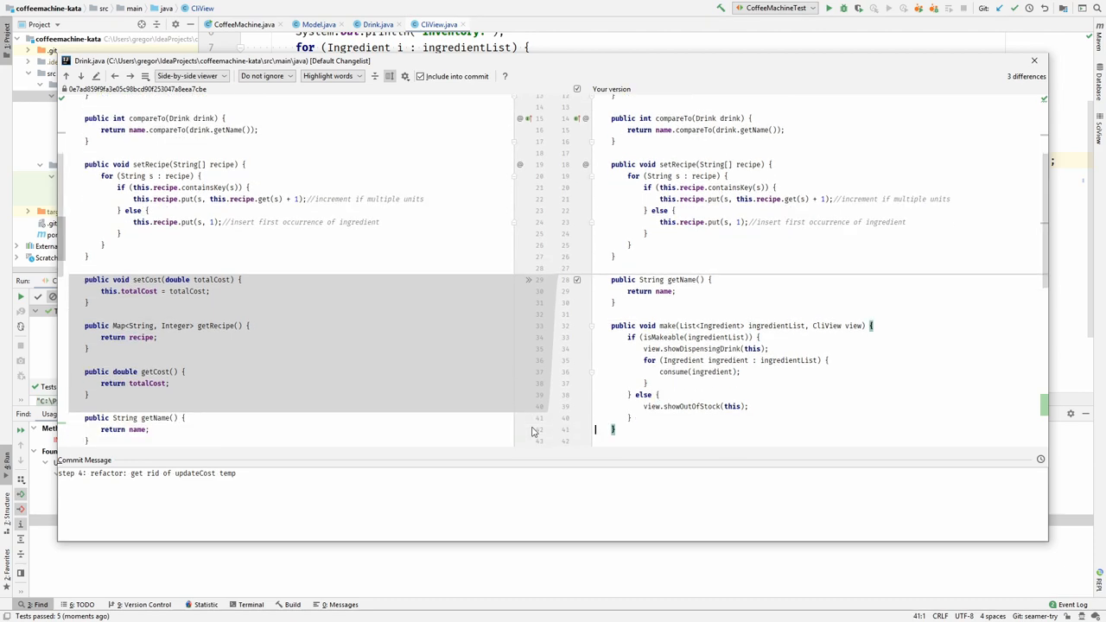
scroll("down", 3)
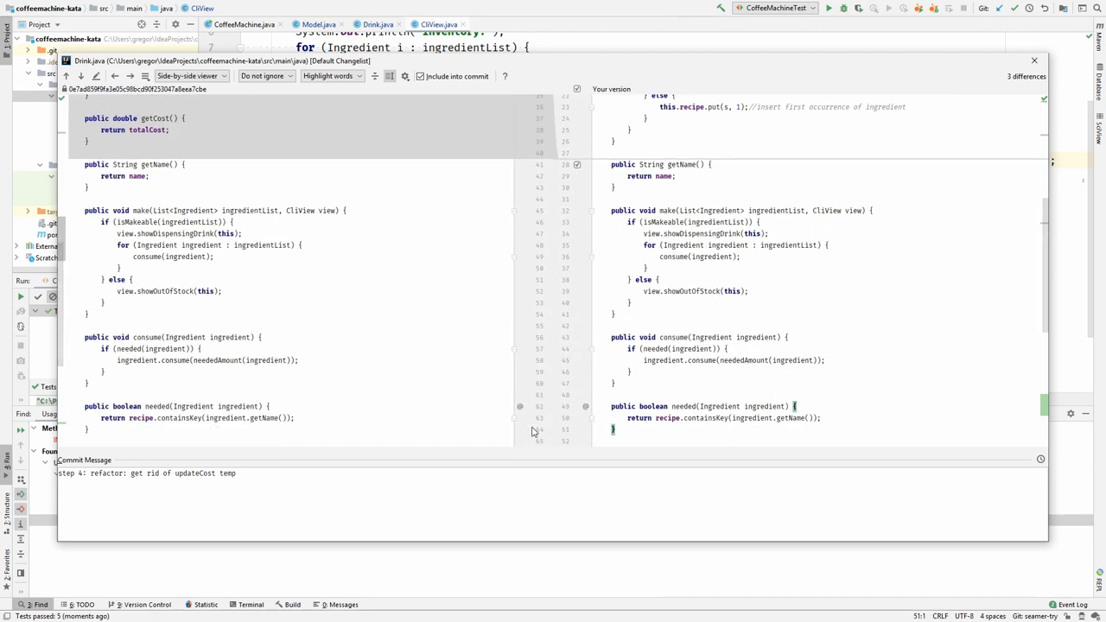
scroll("down", 3)
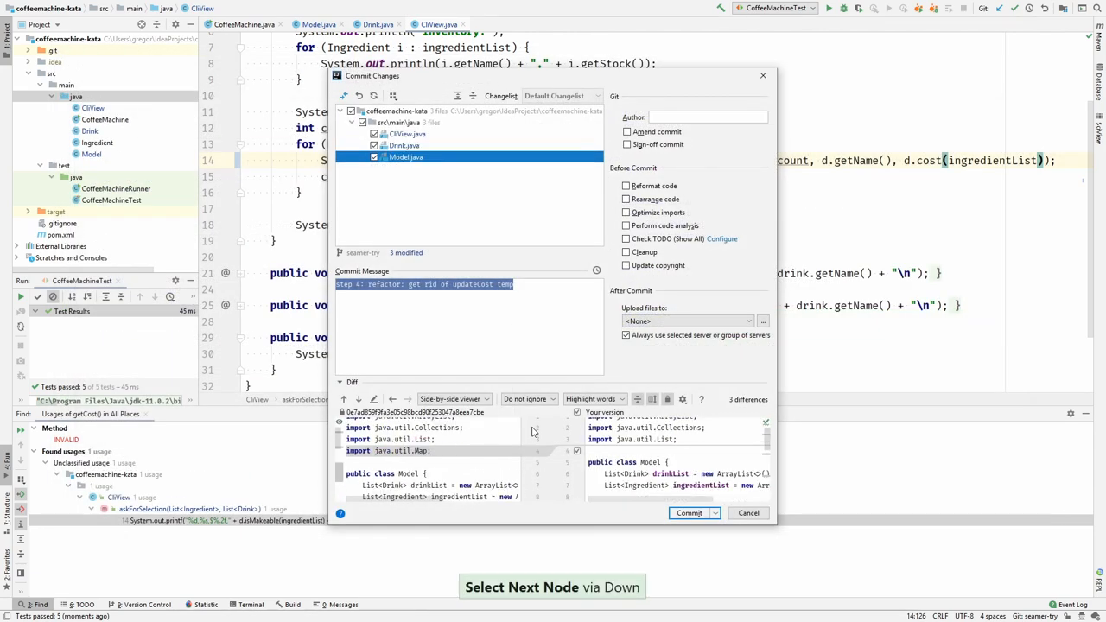
double_click(407, 157)
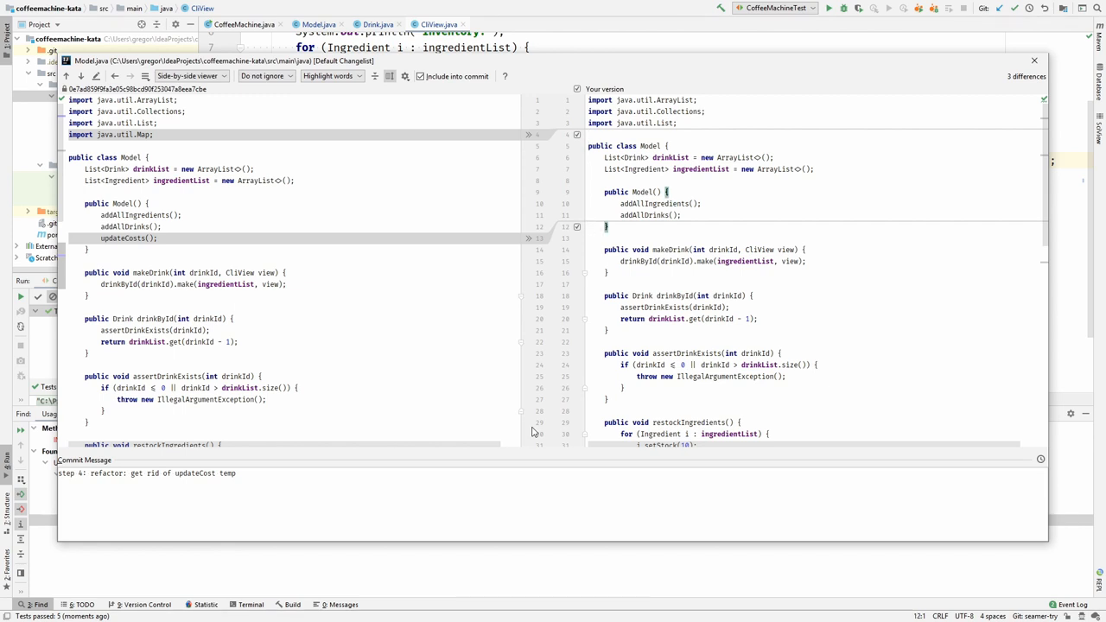
scroll("down", 3)
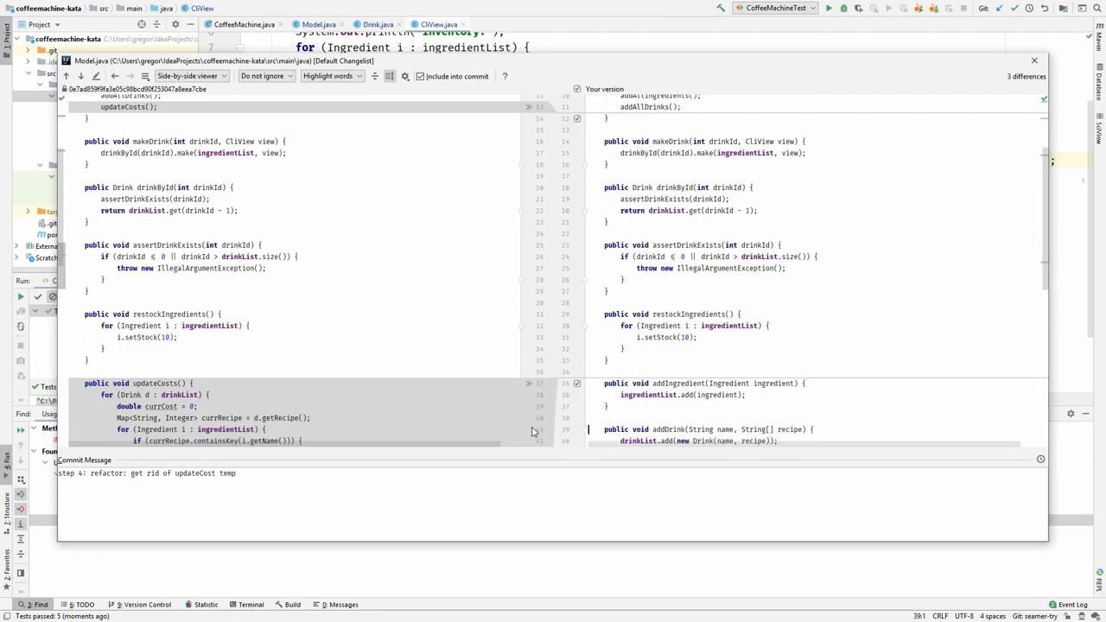
scroll("down", 3)
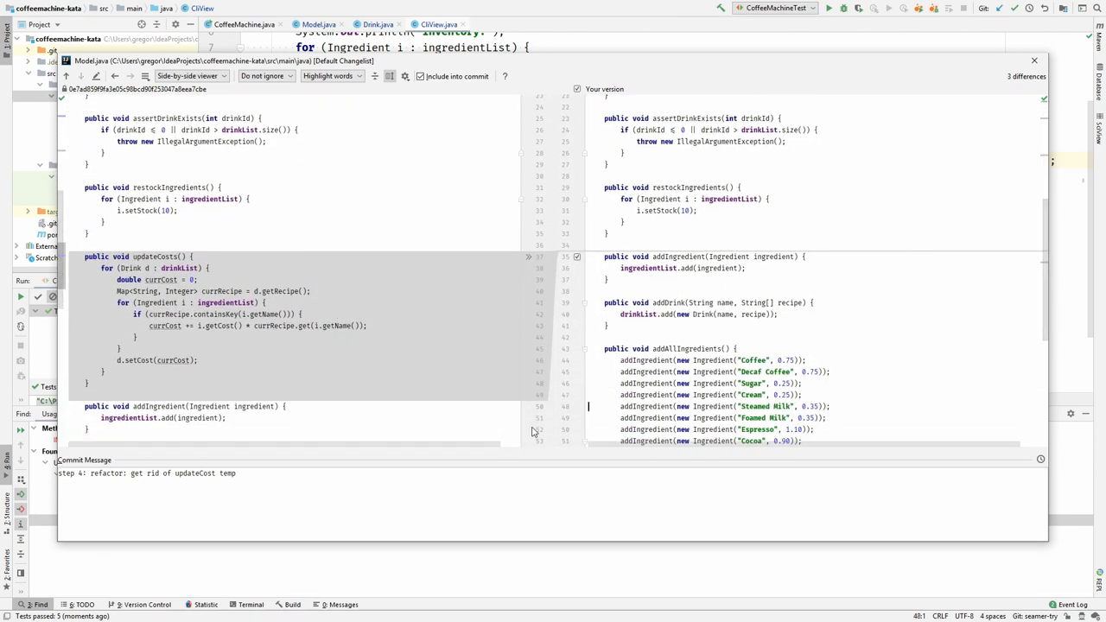
scroll("down", 3)
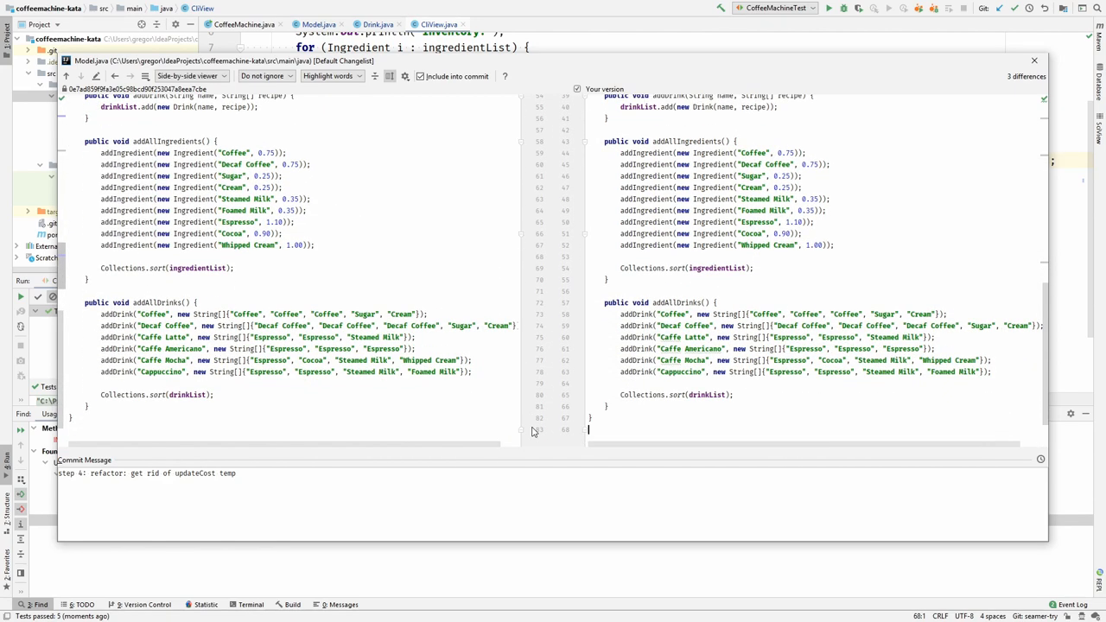